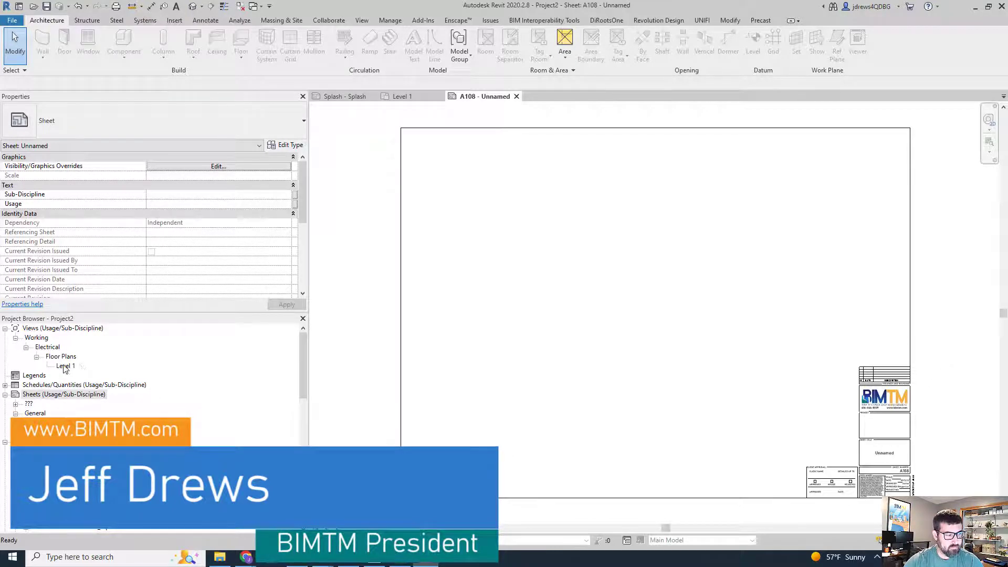
- Open the Level 1 floor plan and export it as a DWG file
double_click(65, 366)
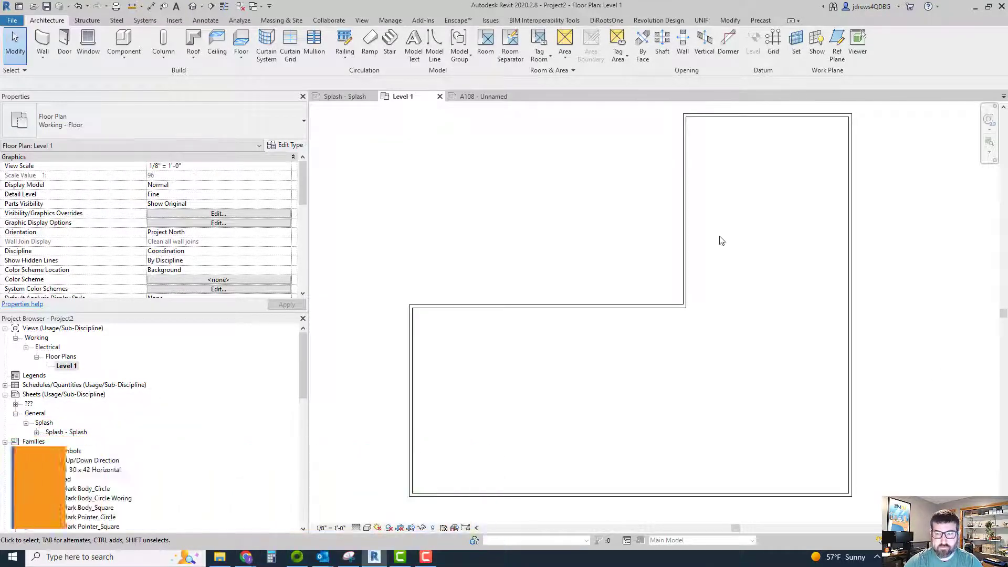
left_click(15, 451)
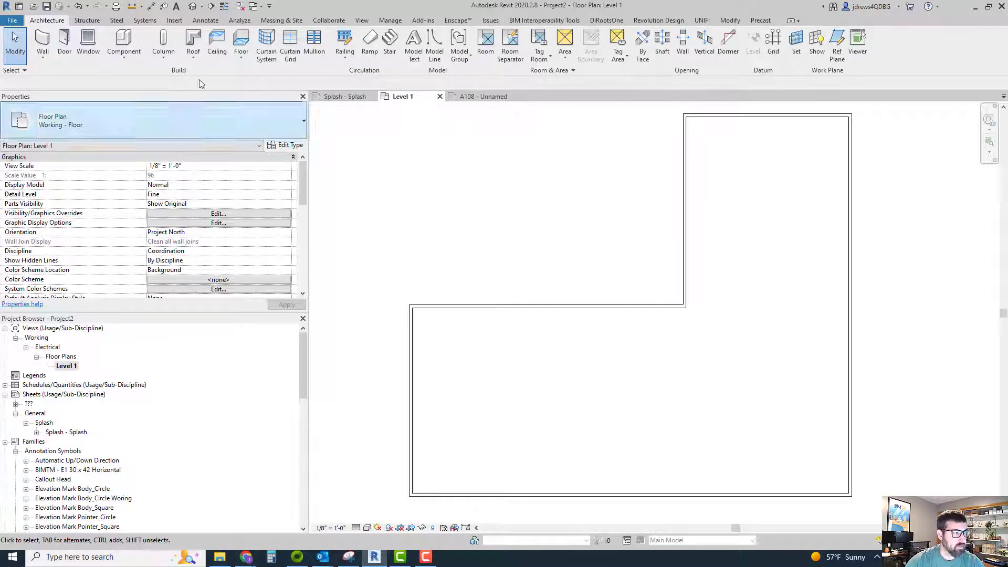
left_click(11, 20)
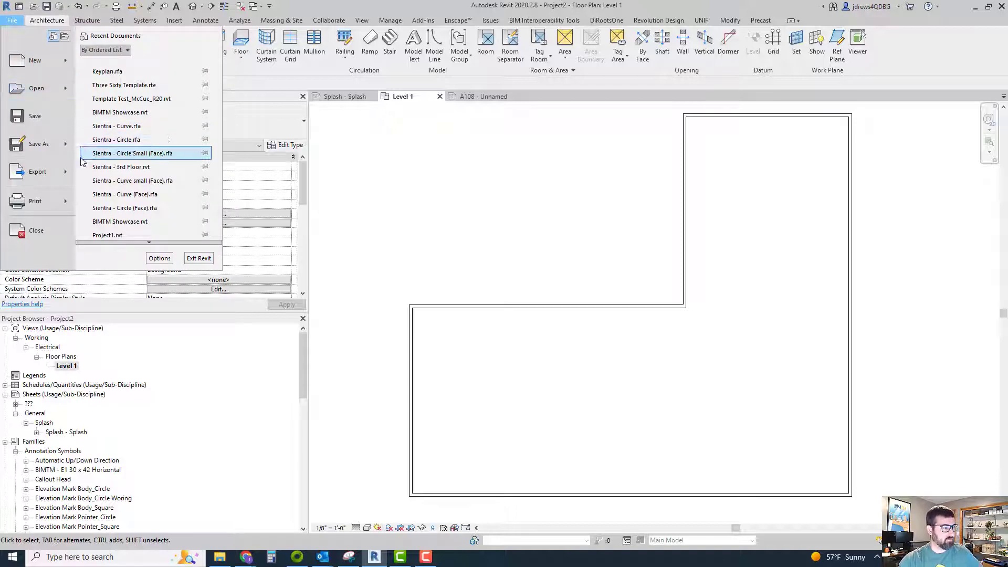
left_click(37, 172)
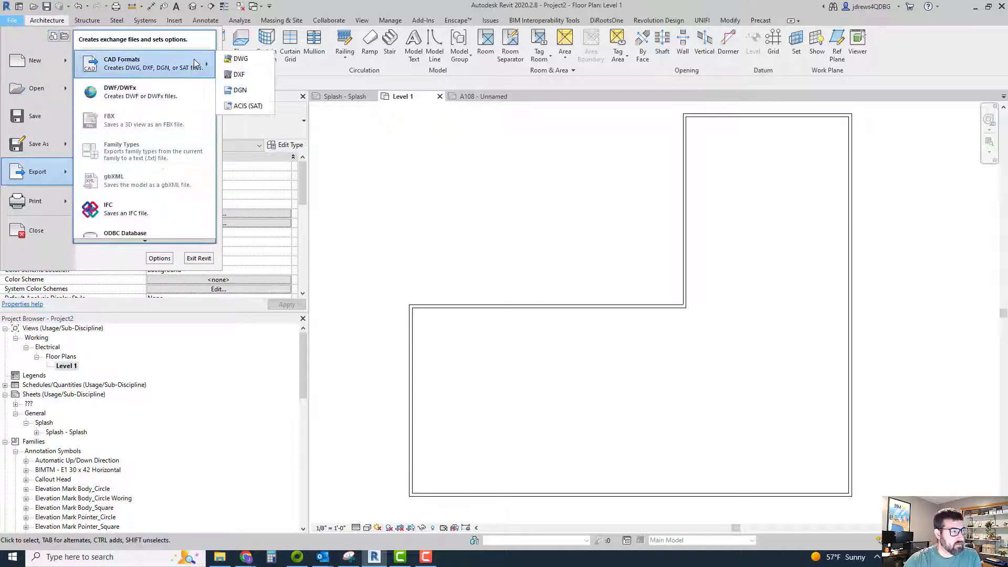
left_click(240, 59)
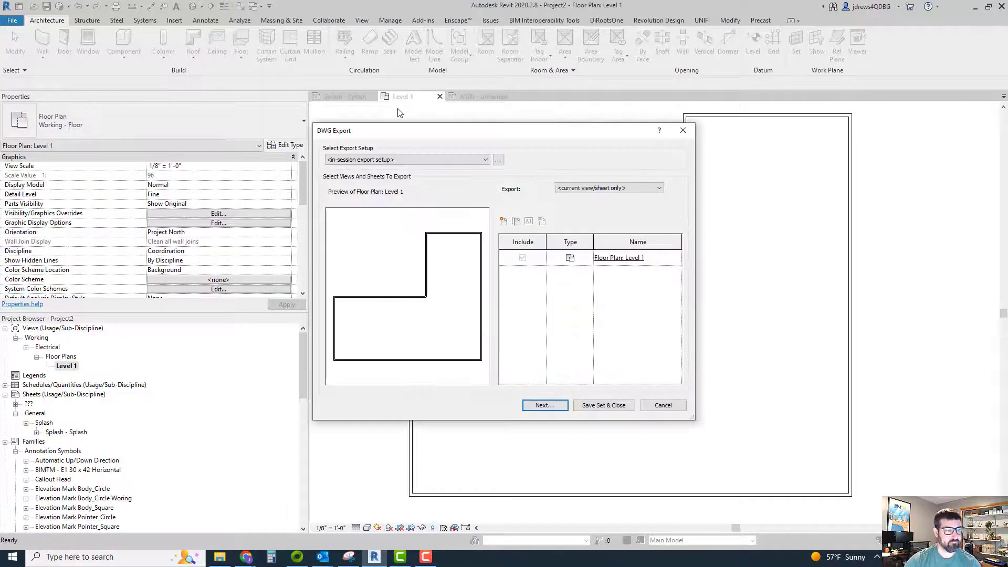
left_click(662, 405)
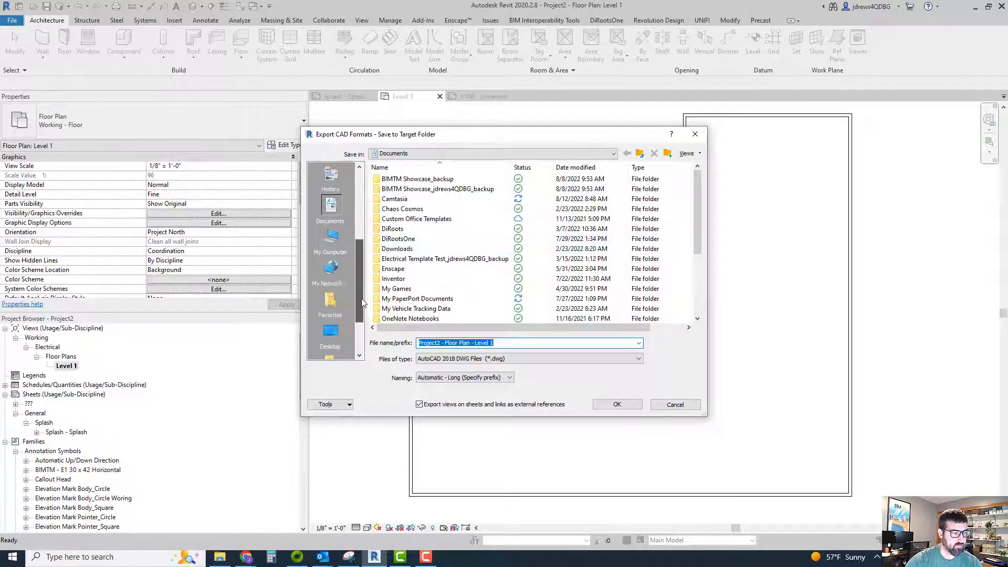
left_click(329, 334)
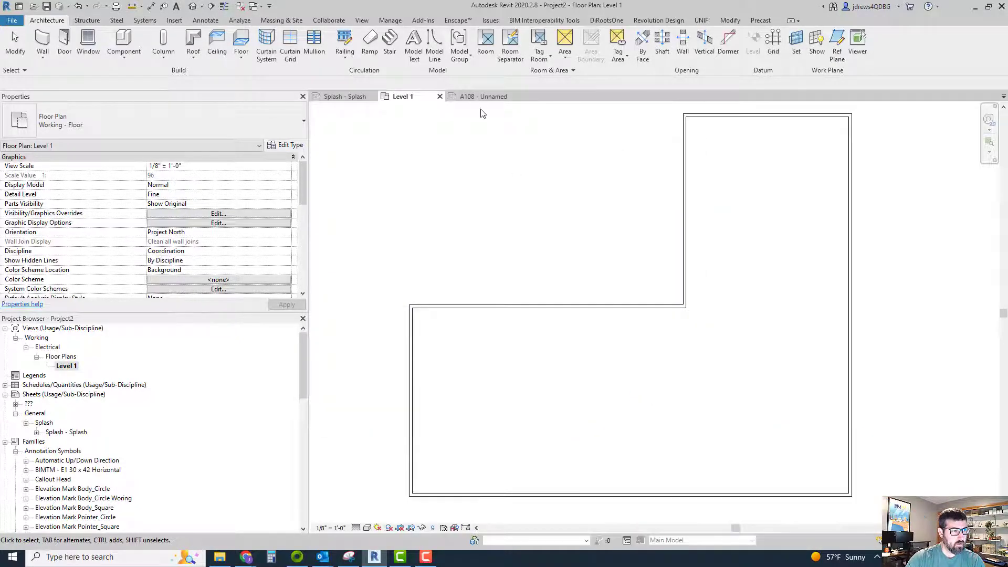
- From sheet A108, edit the title block, then start a family from Annotations > Generic Annotation.rft
left_click(478, 95)
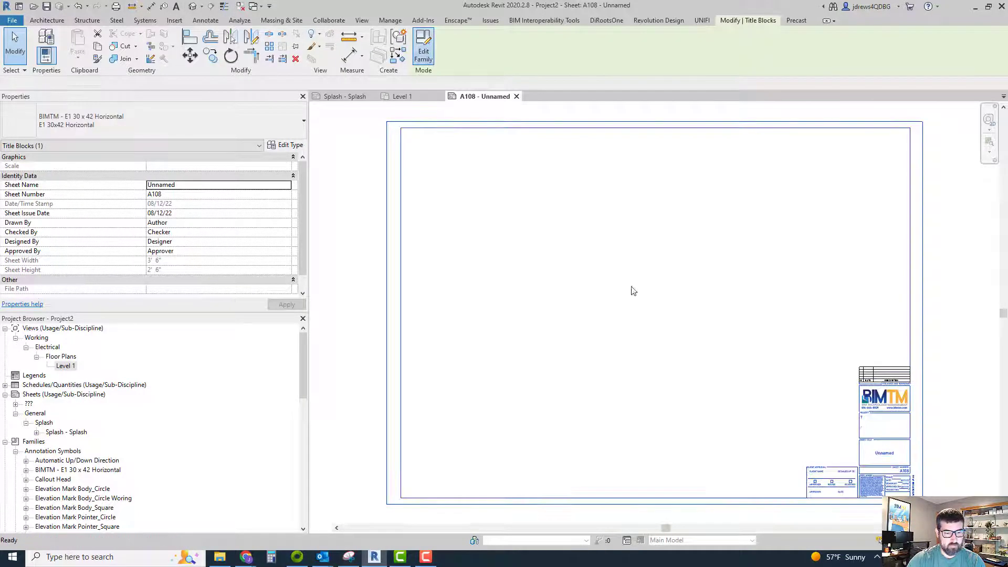
left_click(424, 50)
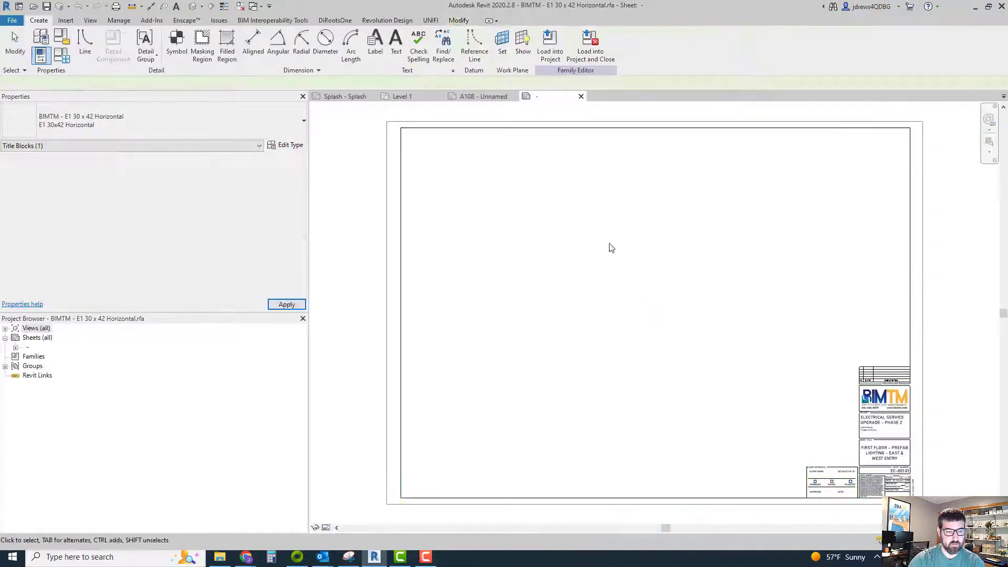
left_click(12, 19)
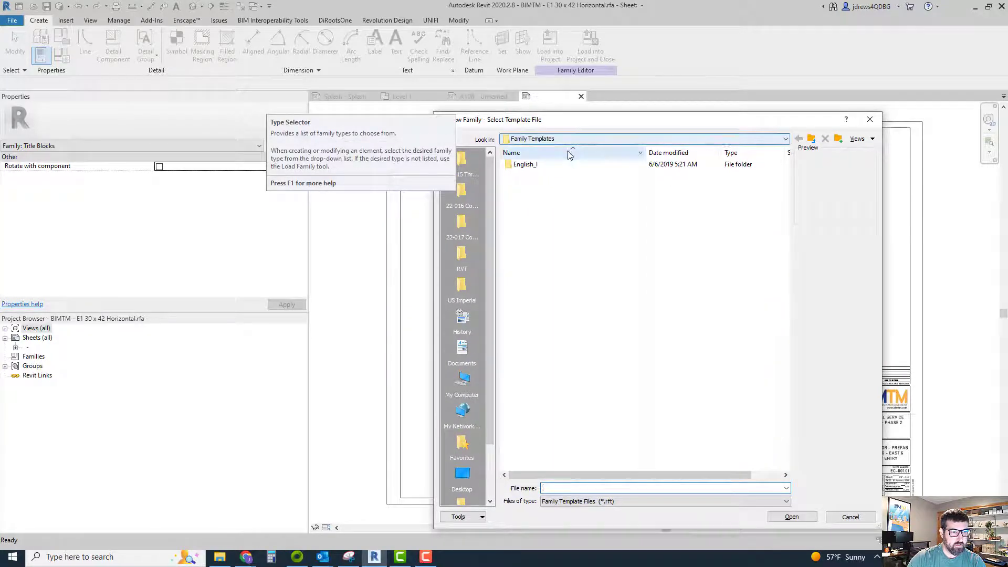
double_click(526, 164)
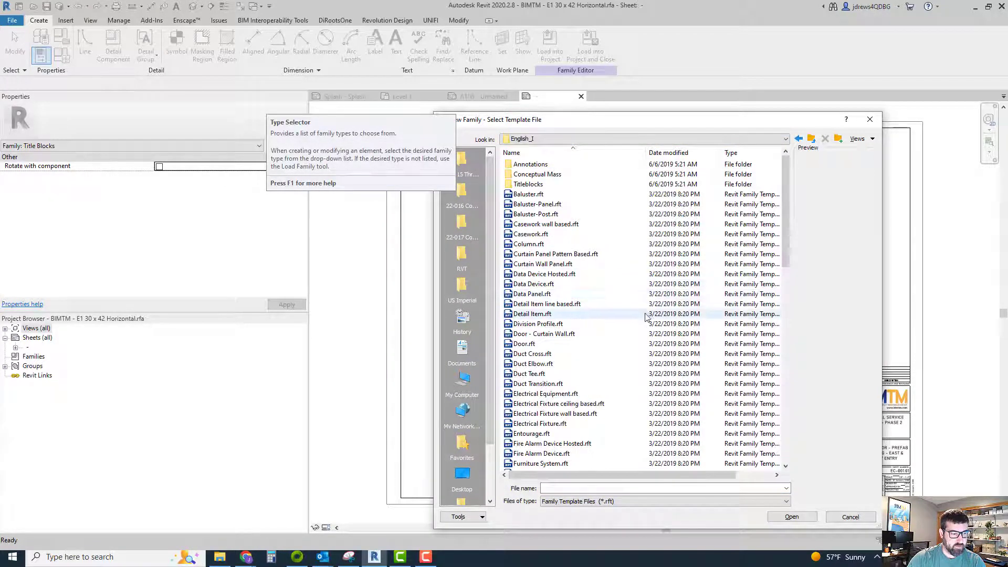
double_click(531, 164)
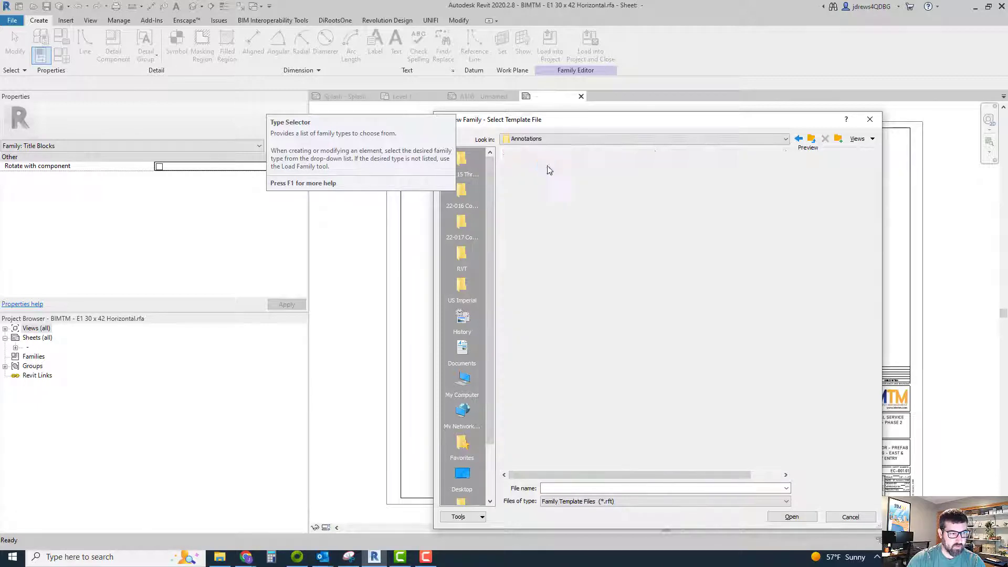
left_click(543, 244)
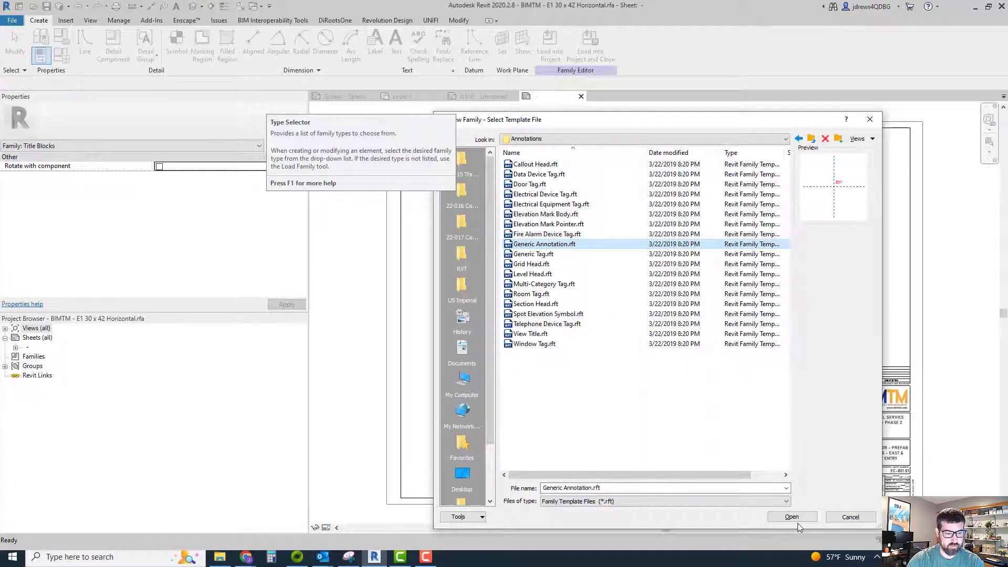
left_click(791, 517)
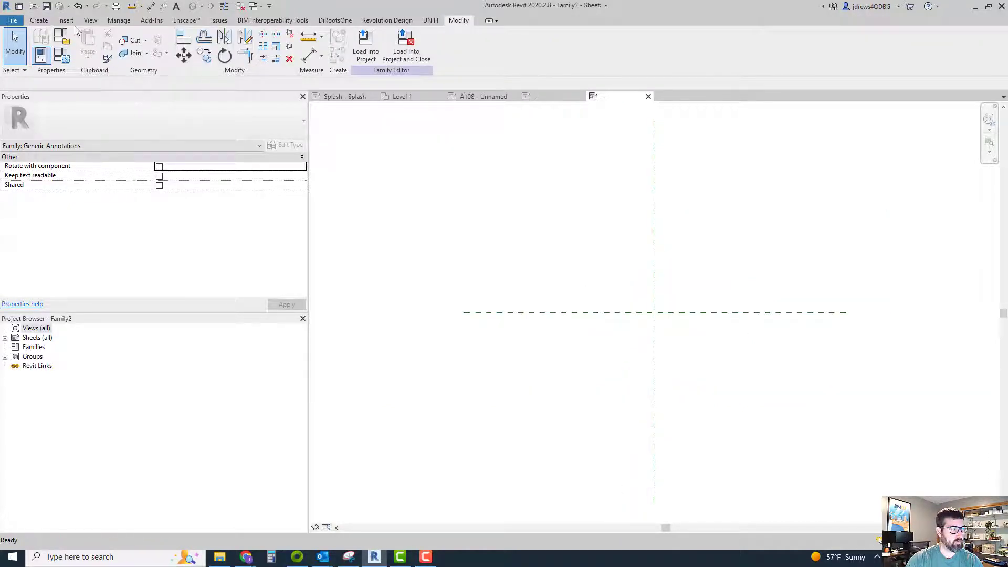
- Import keyplan.dwg into the annotation family from model space
left_click(65, 20)
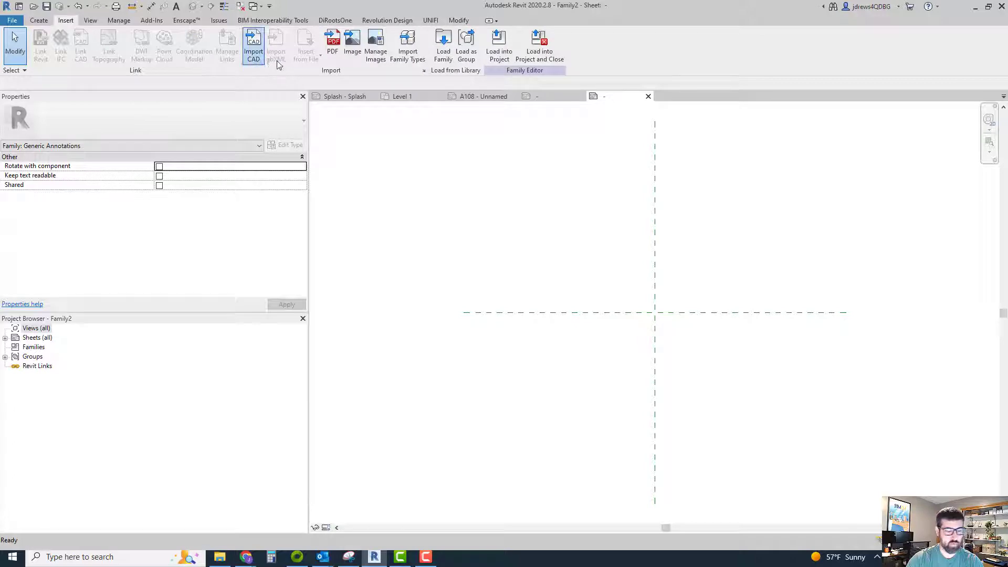
left_click(253, 43)
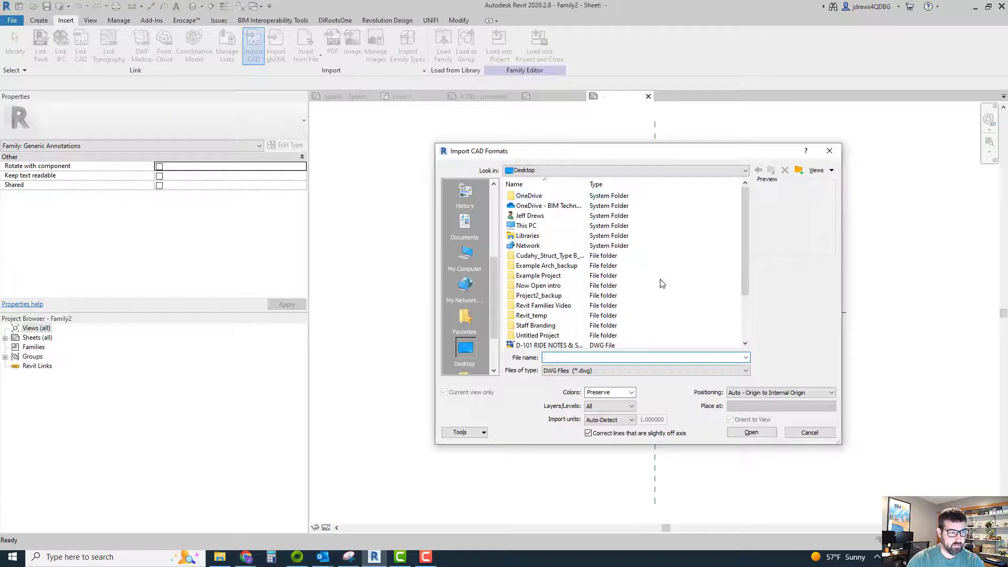
left_click(534, 306)
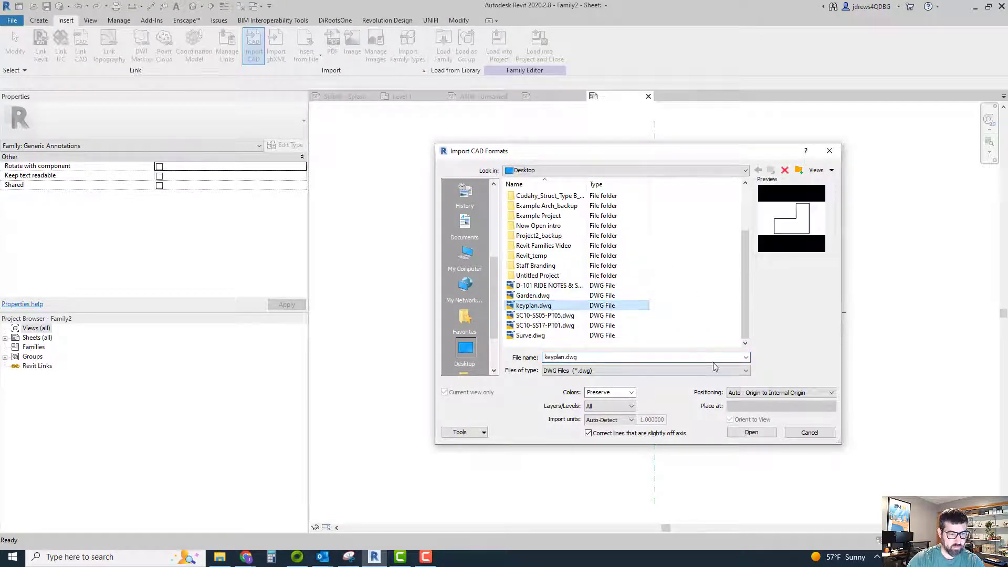
left_click(750, 433)
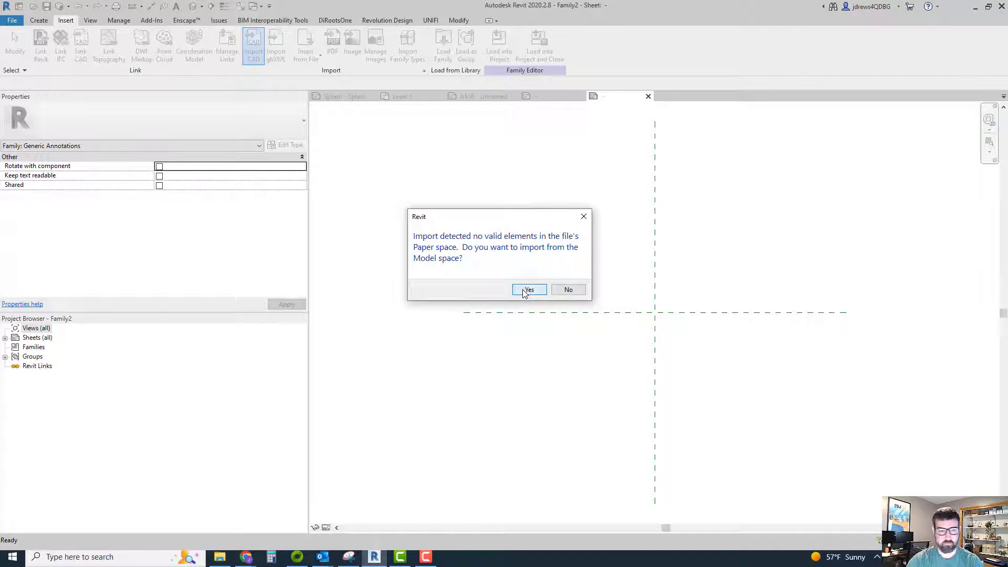
left_click(529, 289)
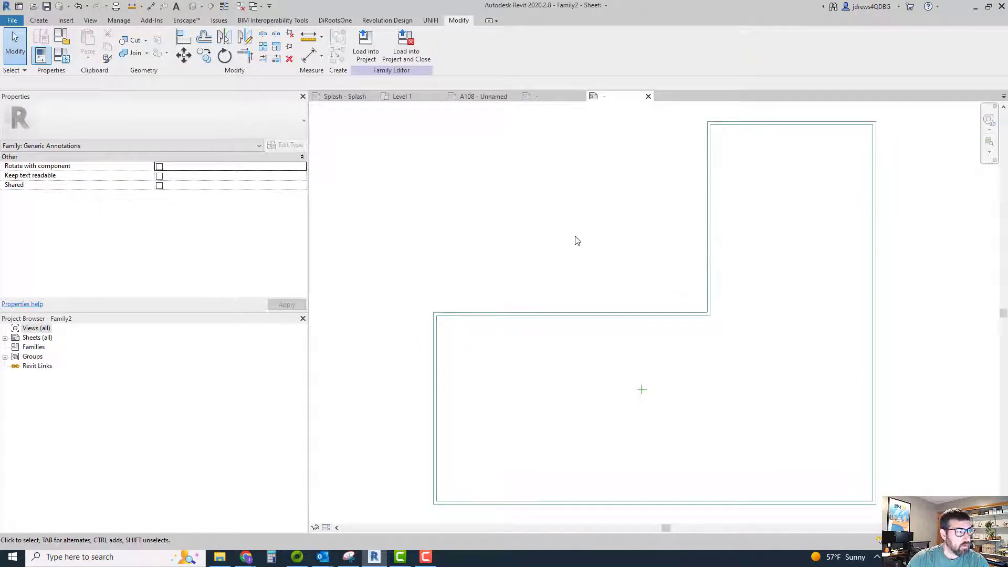
- Trace the imported L-shaped outline with six annotation lines and begin scaling them
left_click(37, 20)
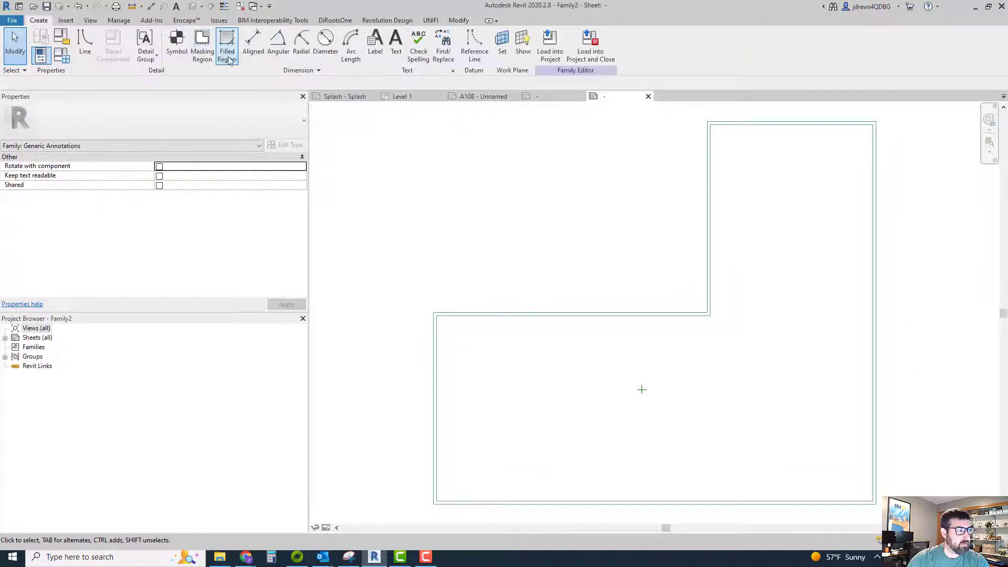
left_click(85, 45)
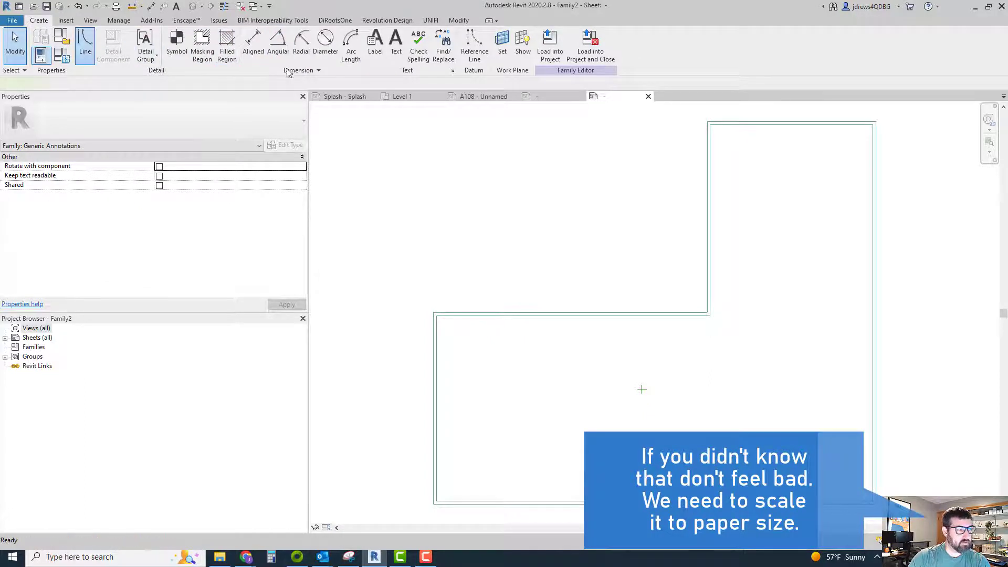
left_click(84, 44)
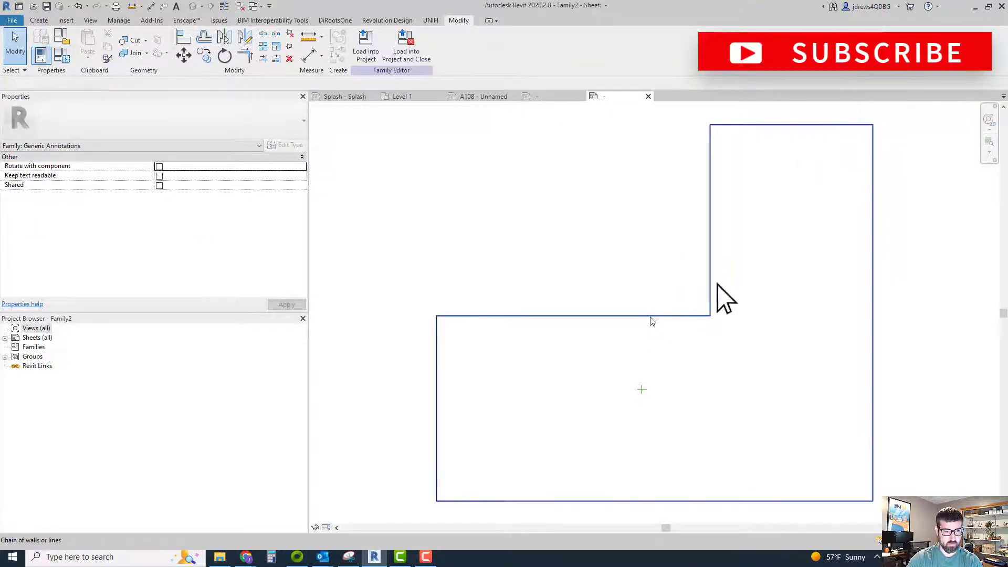
mouse_move(648, 321)
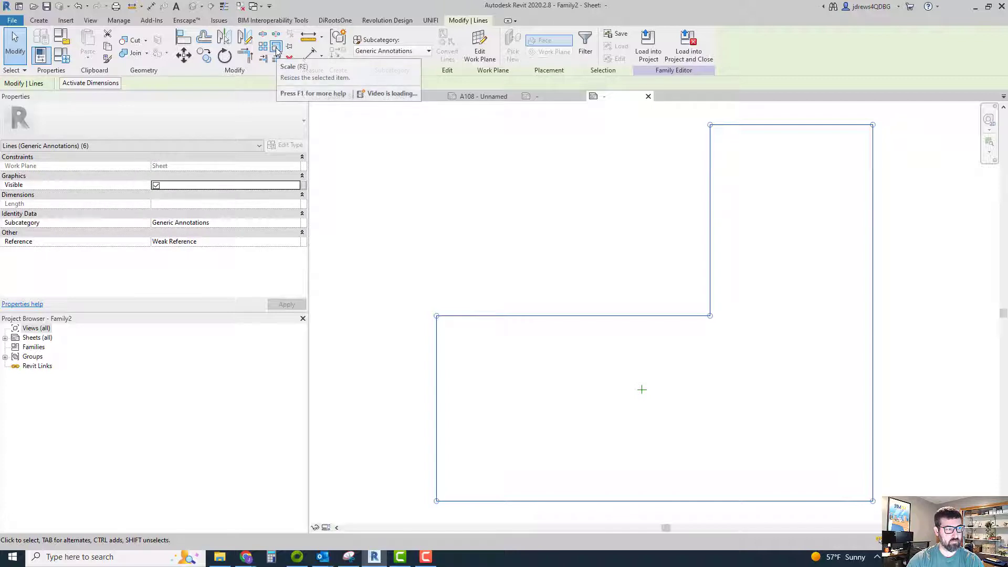
left_click(277, 46)
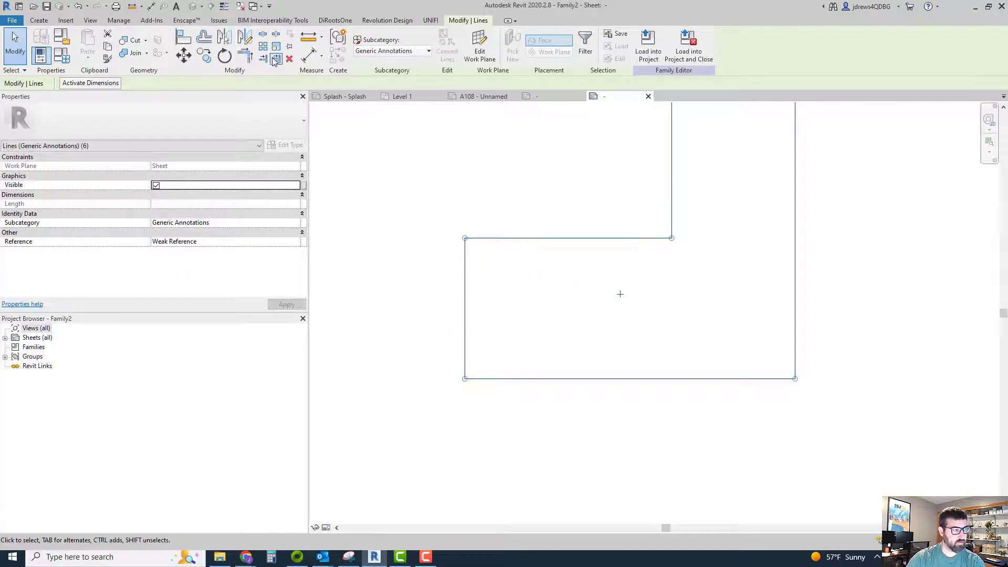
- Scale the key plan lines numerically by a factor of 0.1
left_click(276, 57)
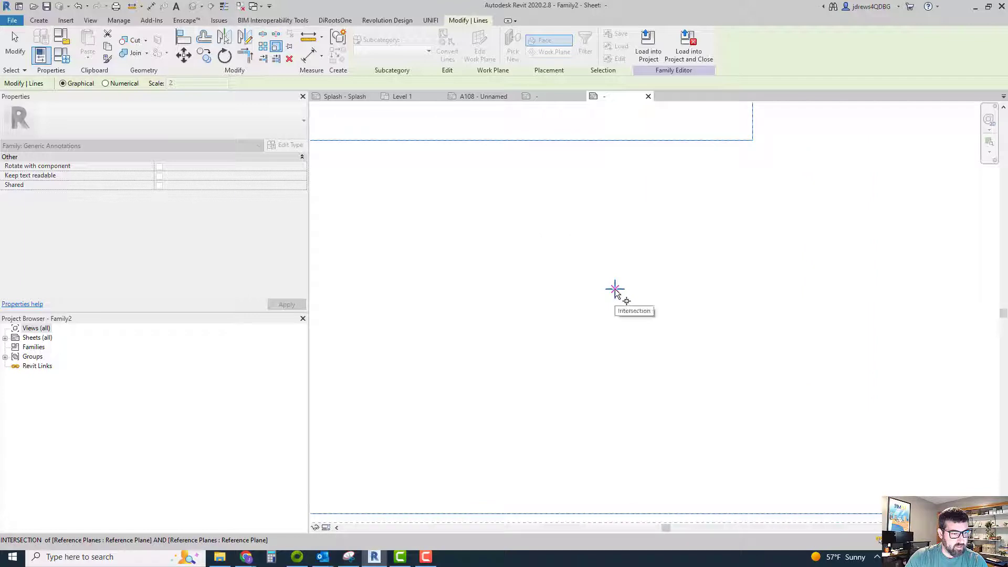
left_click(614, 290)
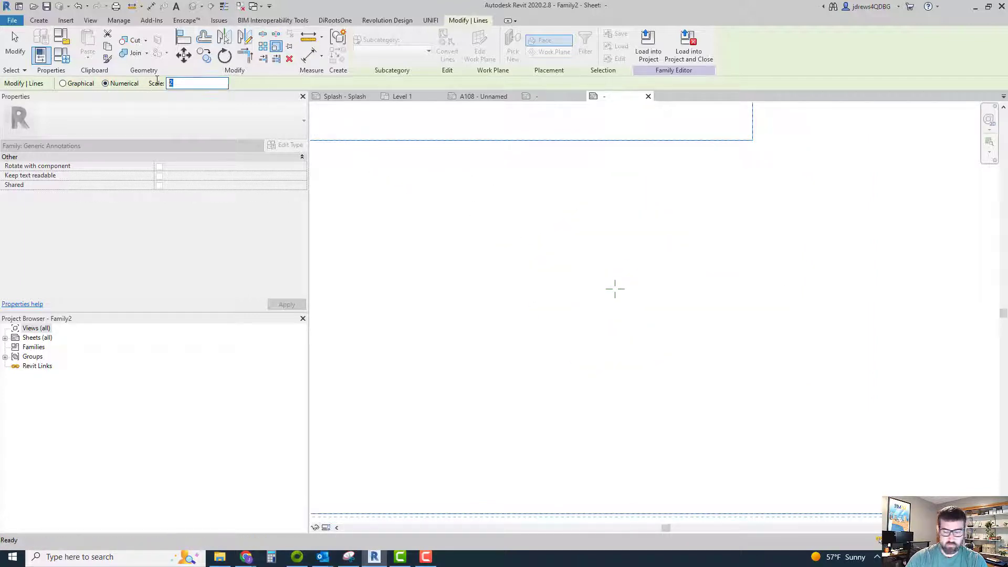
type("0.1")
type("keyplan")
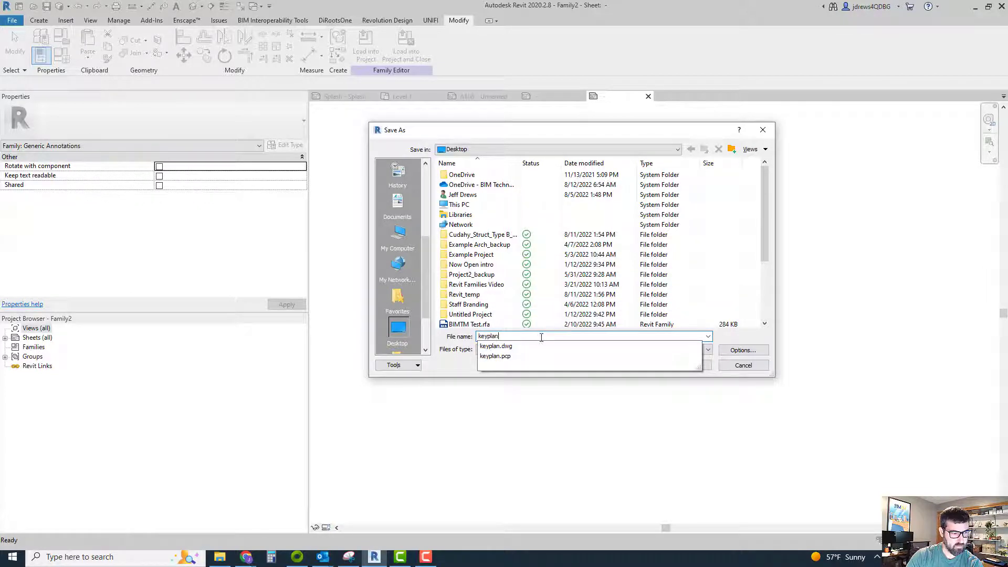
- Save the family as keyplan.rfa and load it into BIMTM - E1 30 x 42 Horizontal
left_click(743, 365)
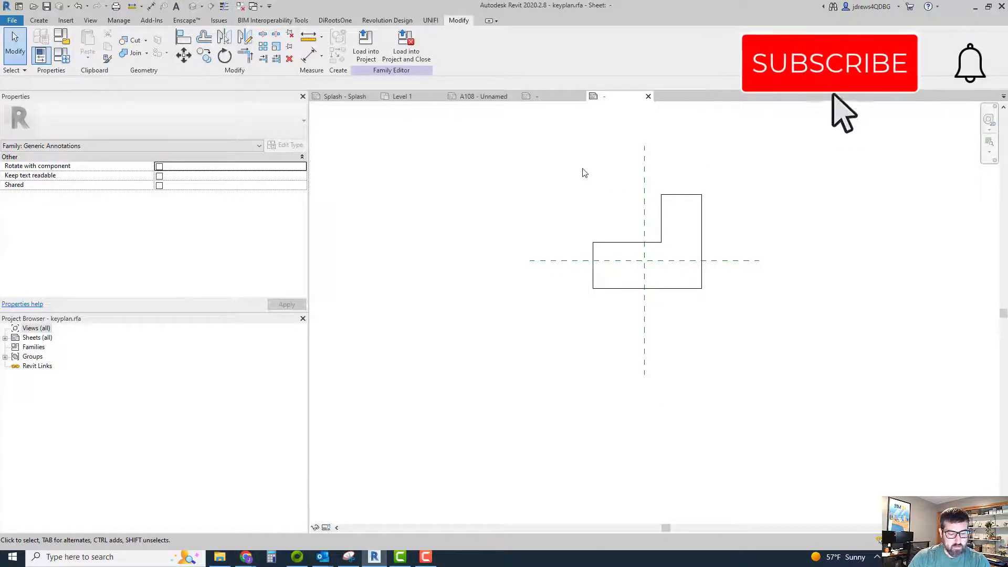
left_click(365, 45)
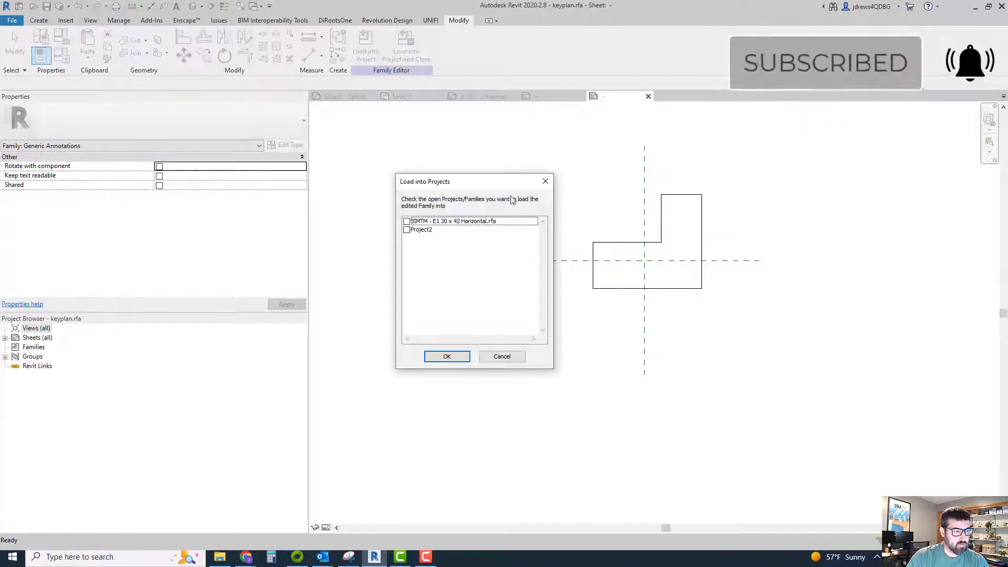
left_click(406, 220)
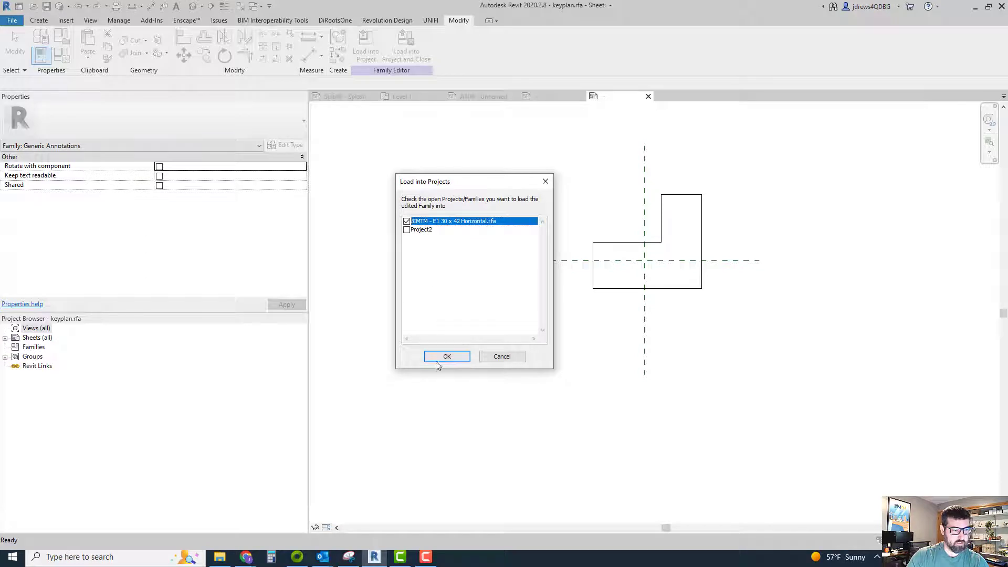
left_click(446, 356)
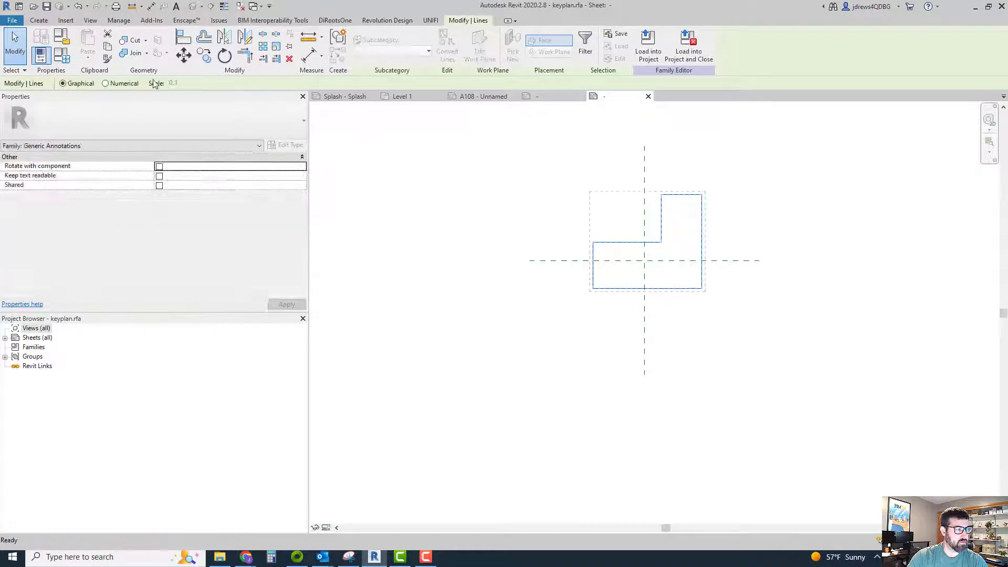
- Reload the resized key plan, overwrite the existing version, and place it beside the title strip
left_click(105, 83)
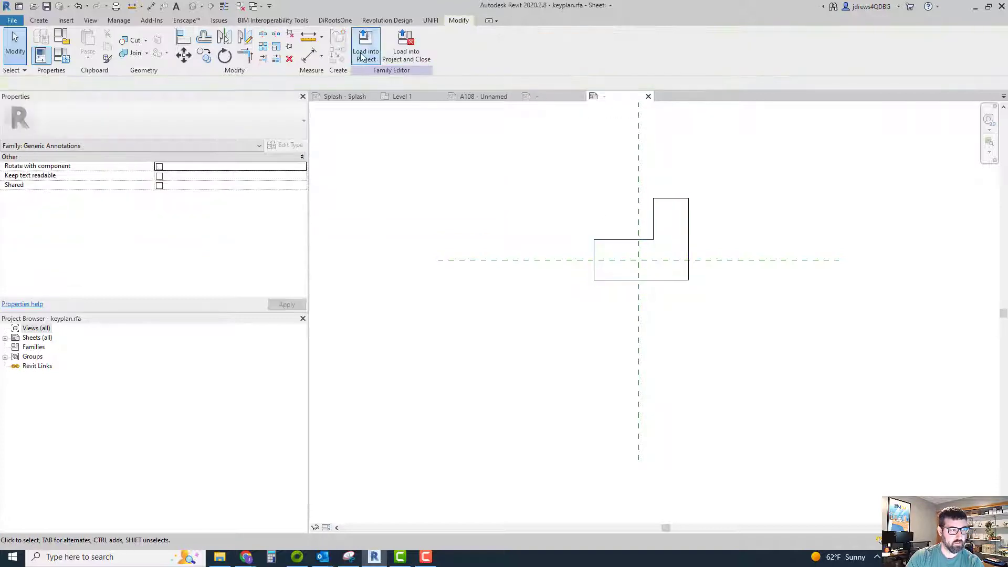
left_click(366, 49)
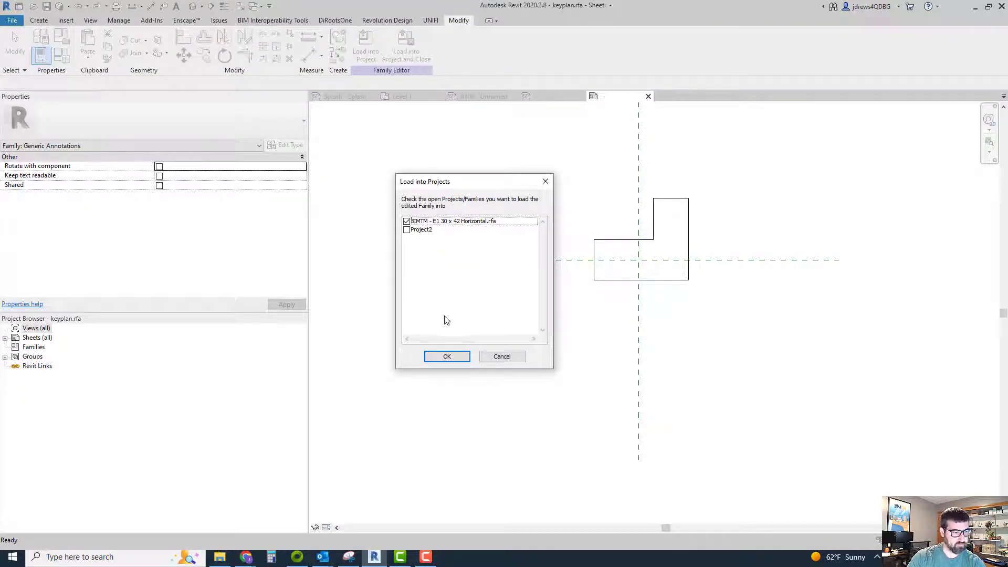
left_click(447, 356)
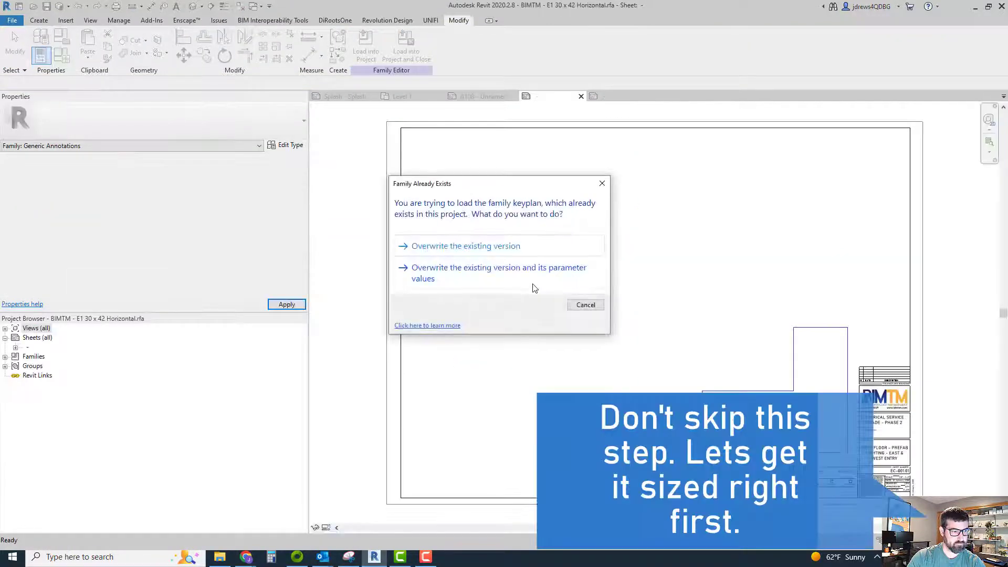
left_click(465, 246)
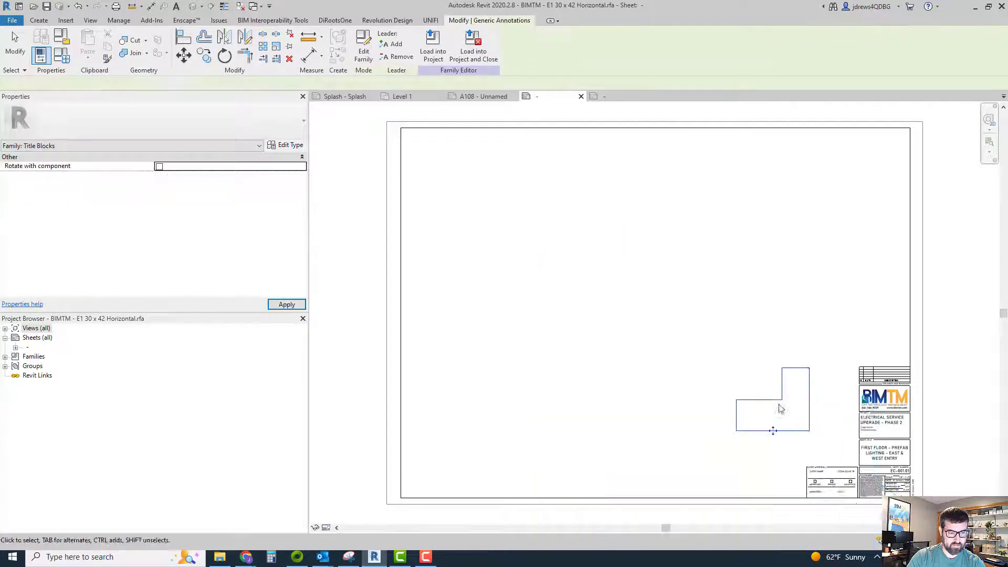
left_click_drag(773, 399, 836, 442)
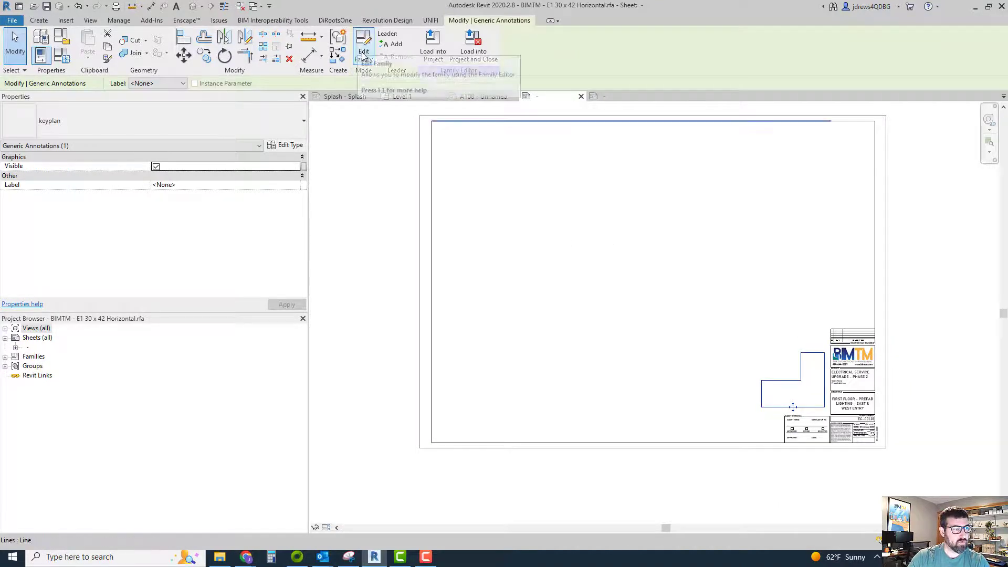
- Label the lower-left rectangle AREA A using a new 1/4" text type
left_click(363, 45)
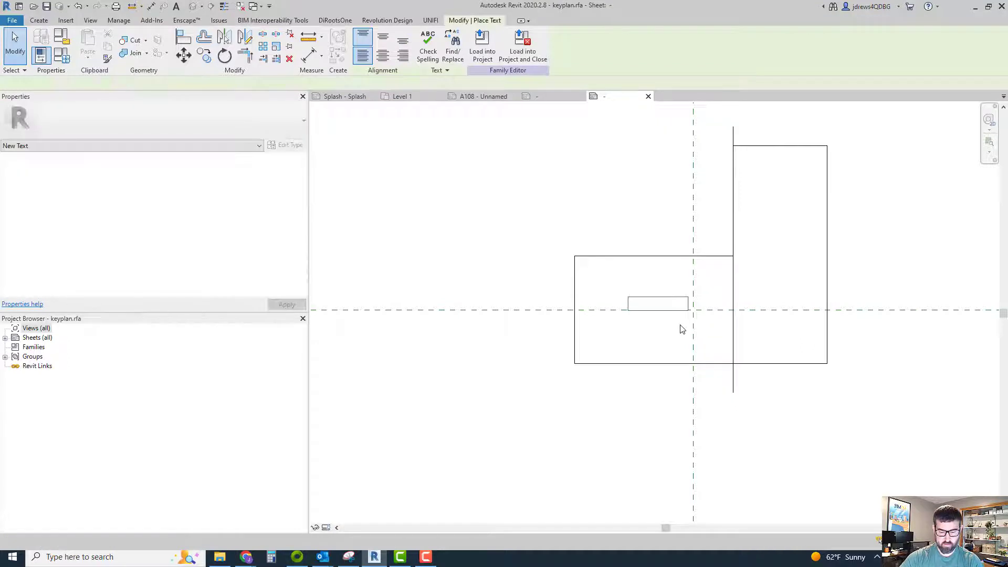
type("AREA")
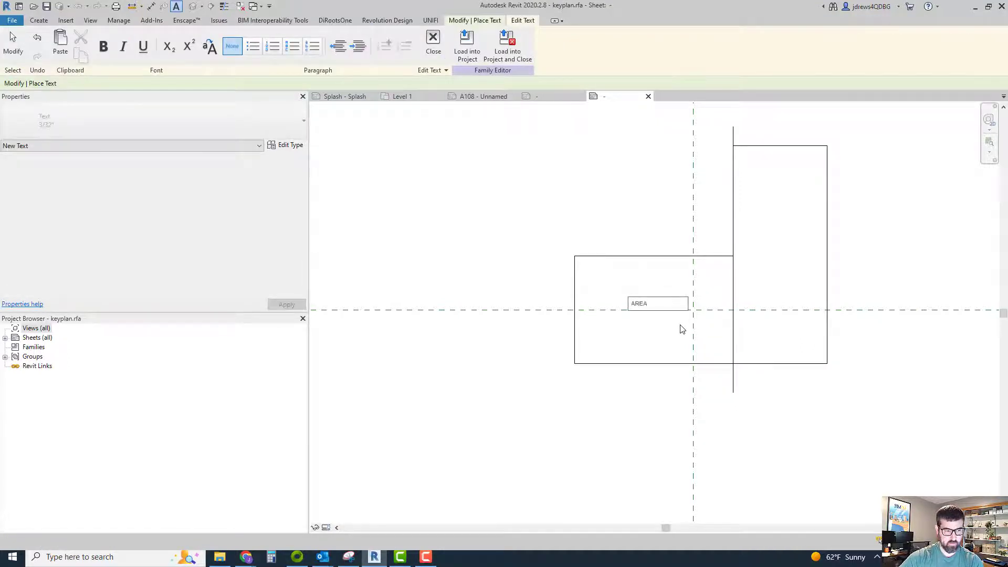
left_click(656, 303)
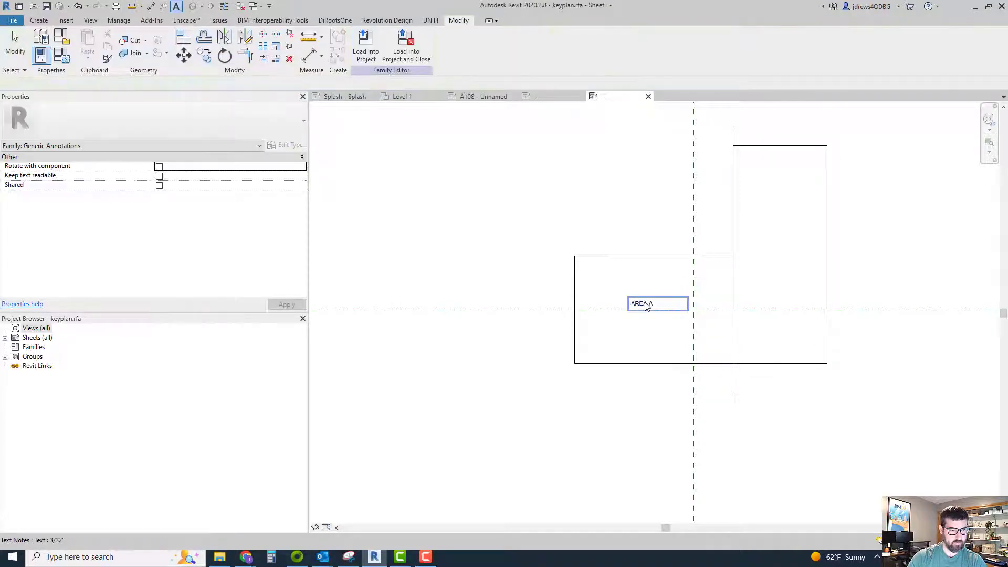
left_click(656, 304)
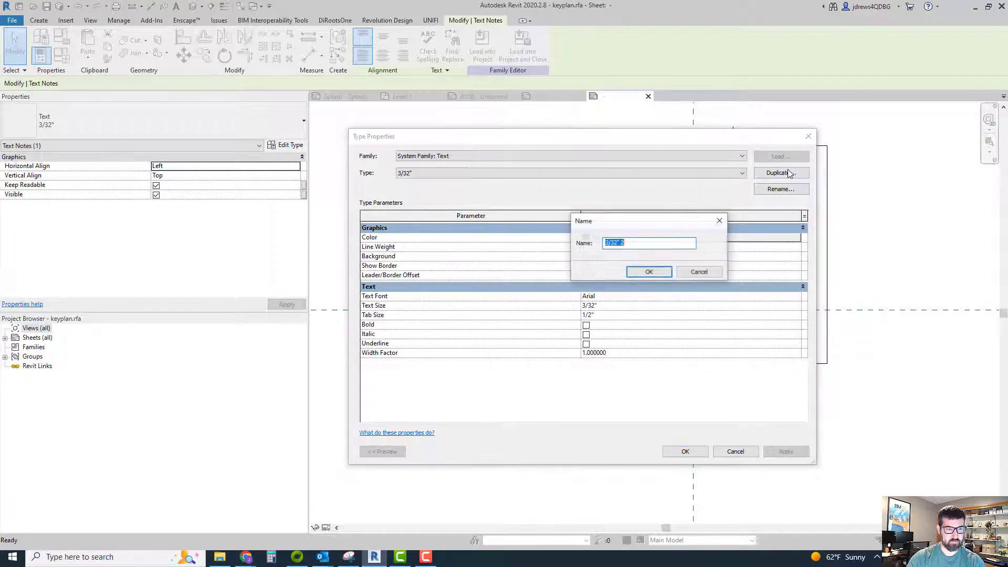
type("1/4")
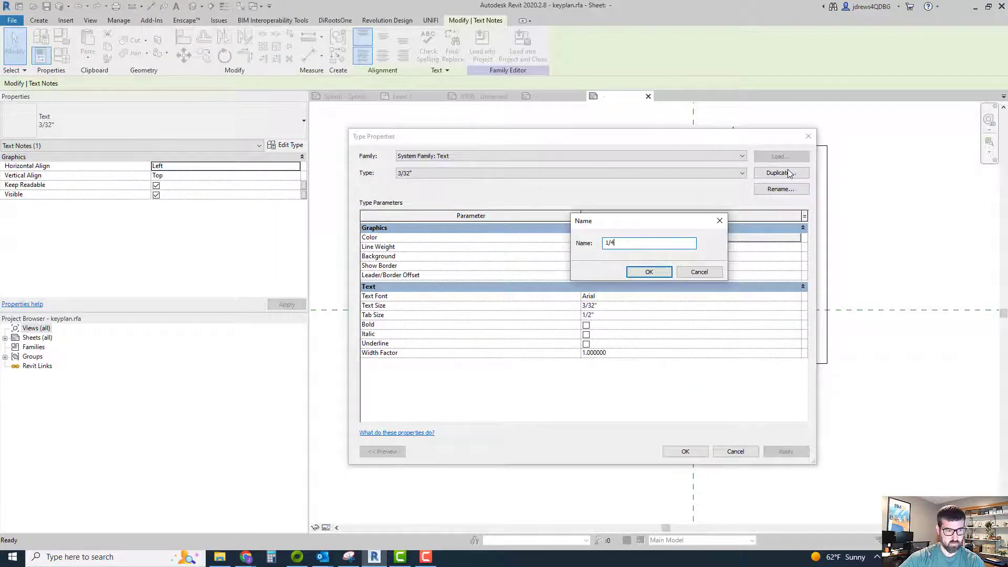
left_click(650, 272)
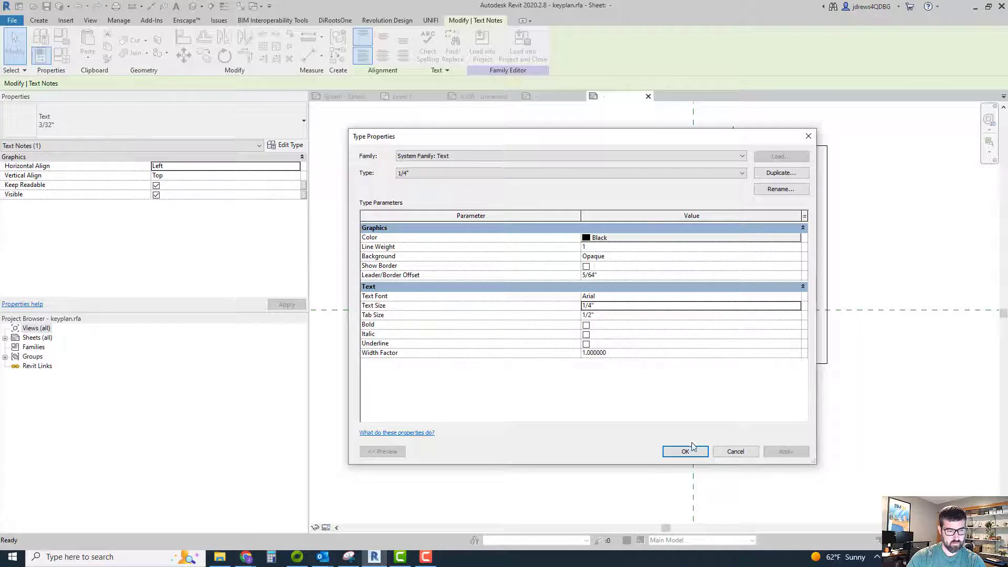
left_click(685, 451)
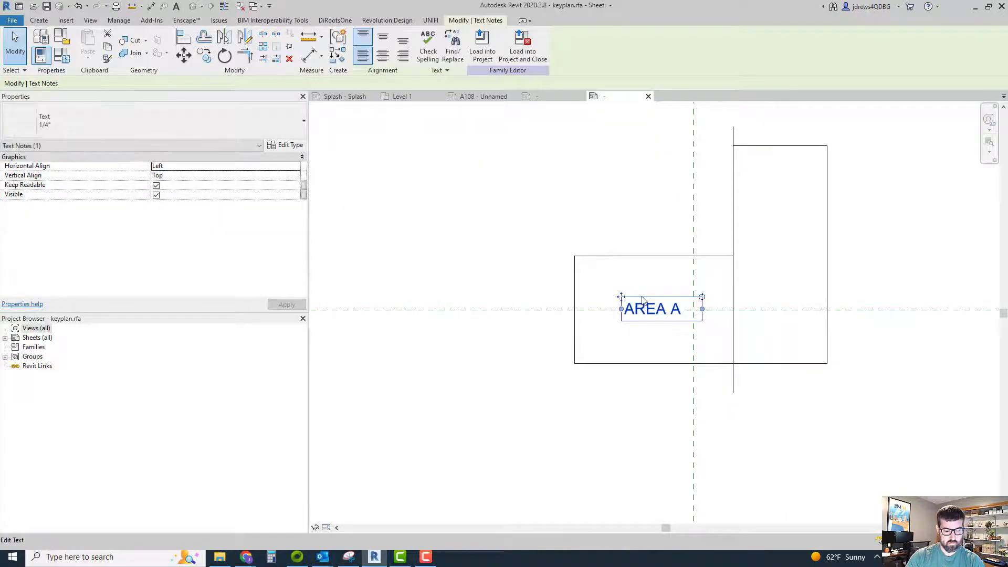
- Copy the label into the tall right rectangle, change it to AREA B, and lower it
left_click_drag(651, 308, 780, 240)
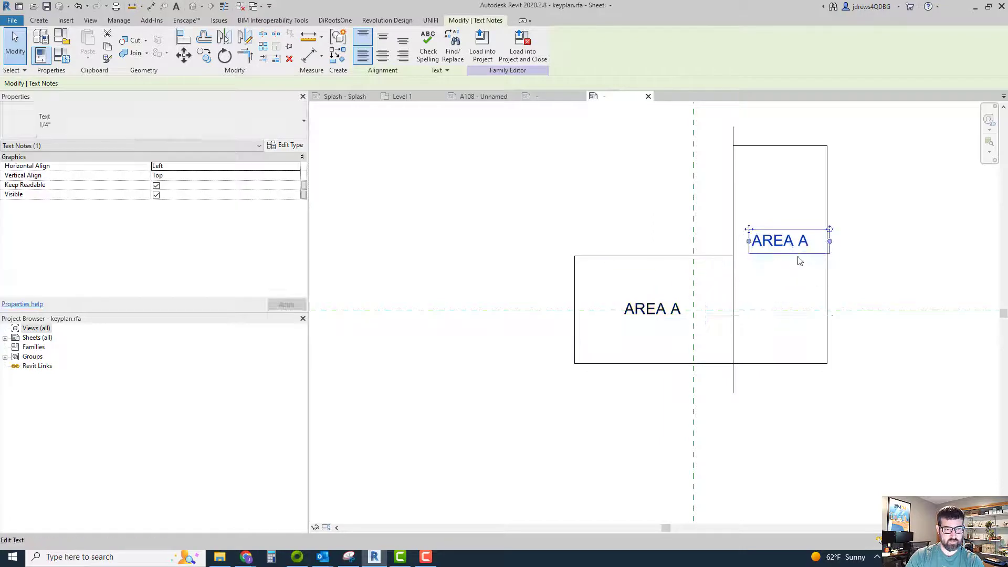
double_click(778, 240)
type("B")
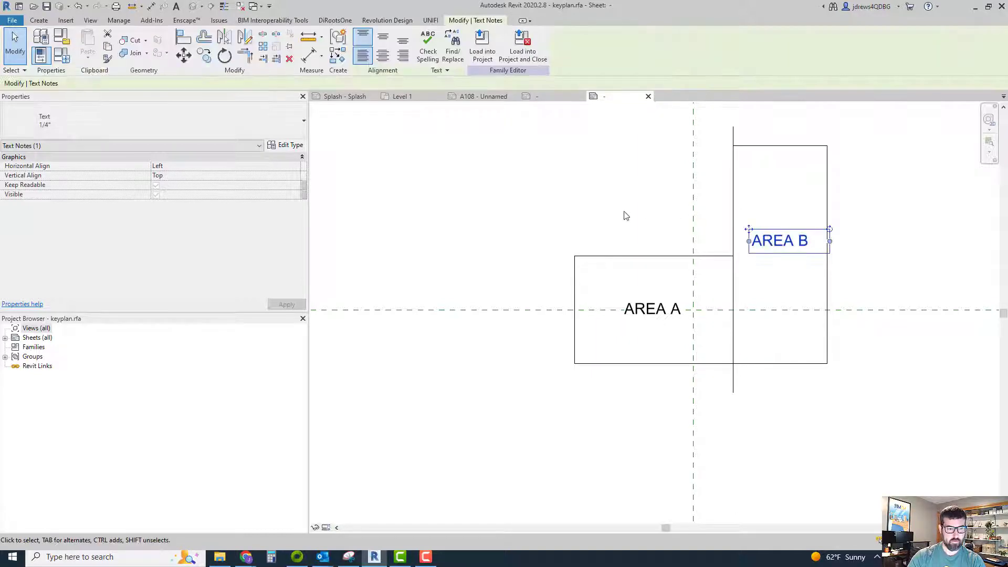
left_click_drag(780, 240, 780, 249)
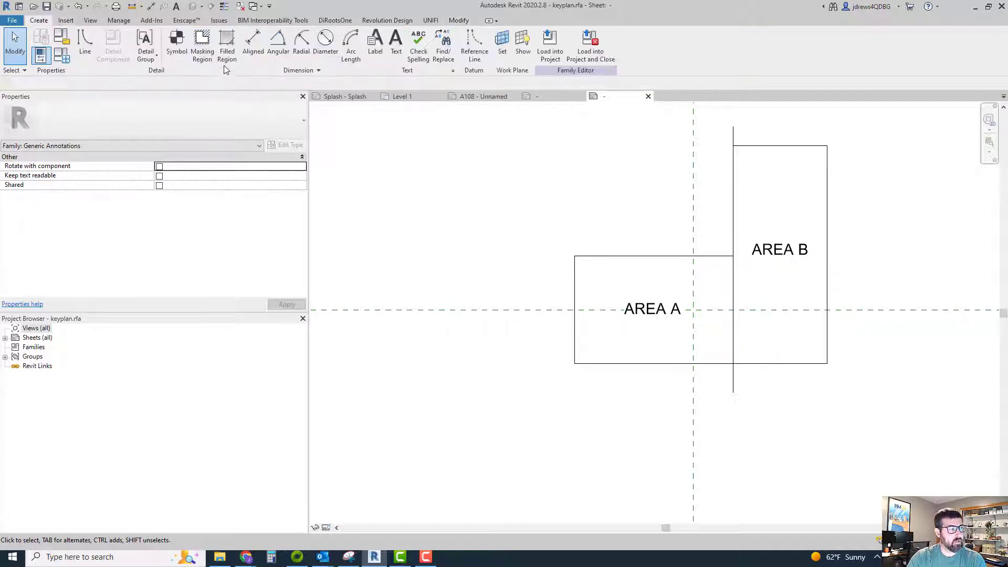
- Create a mid-grey 'Solid Grey' filled-region type and stretch the Area B region to its outline
left_click(227, 43)
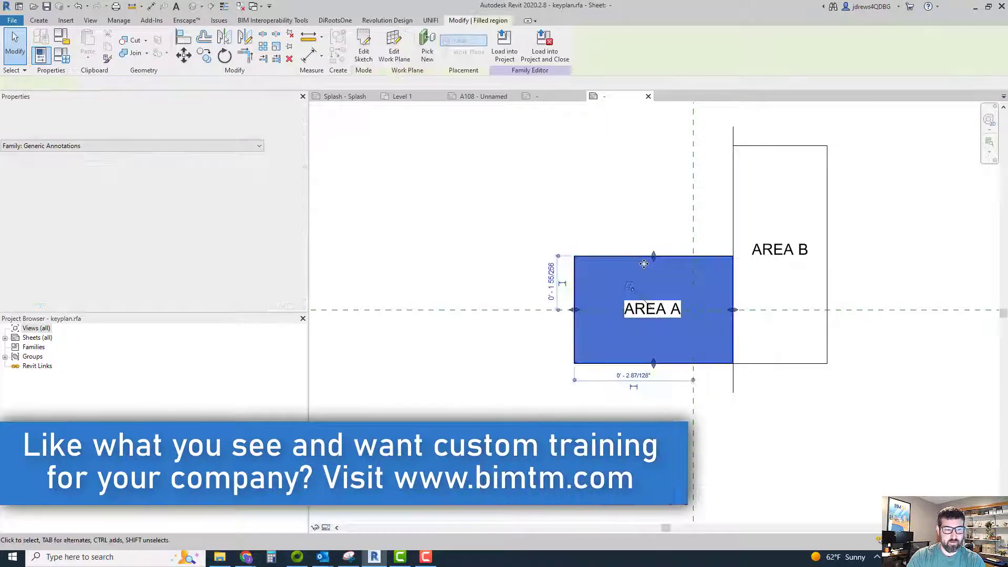
left_click(291, 145)
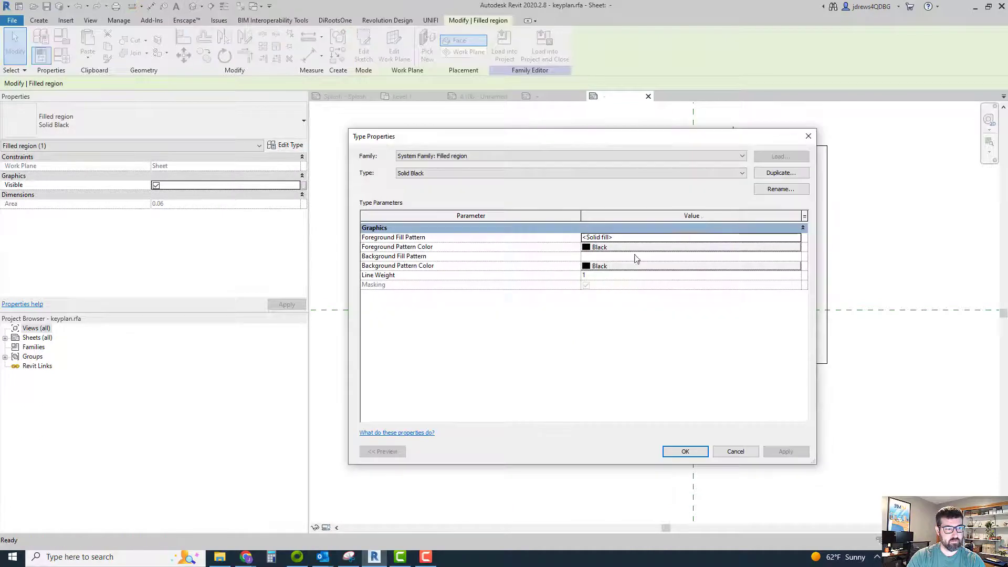
left_click(781, 173)
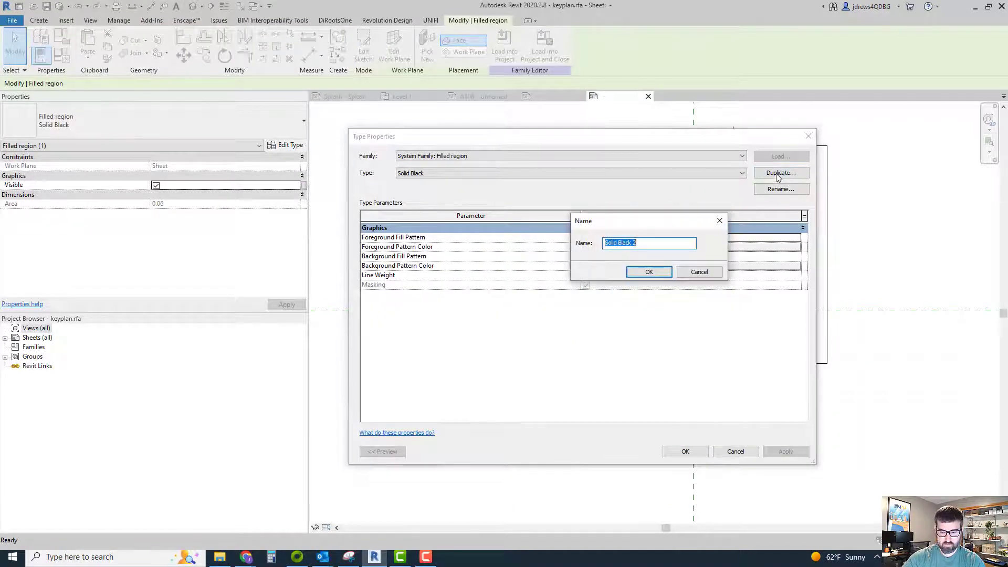
type("Solid")
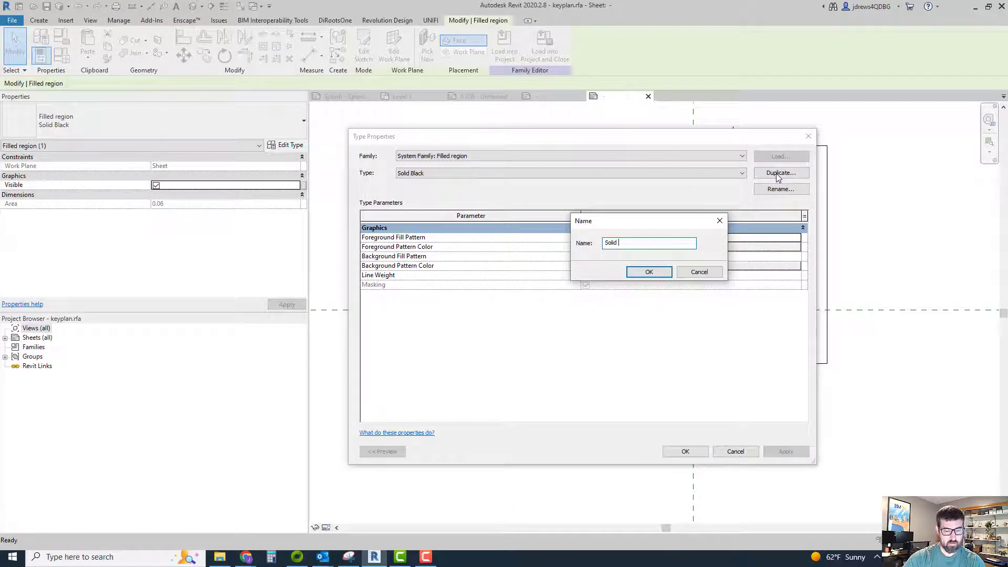
type("Grey")
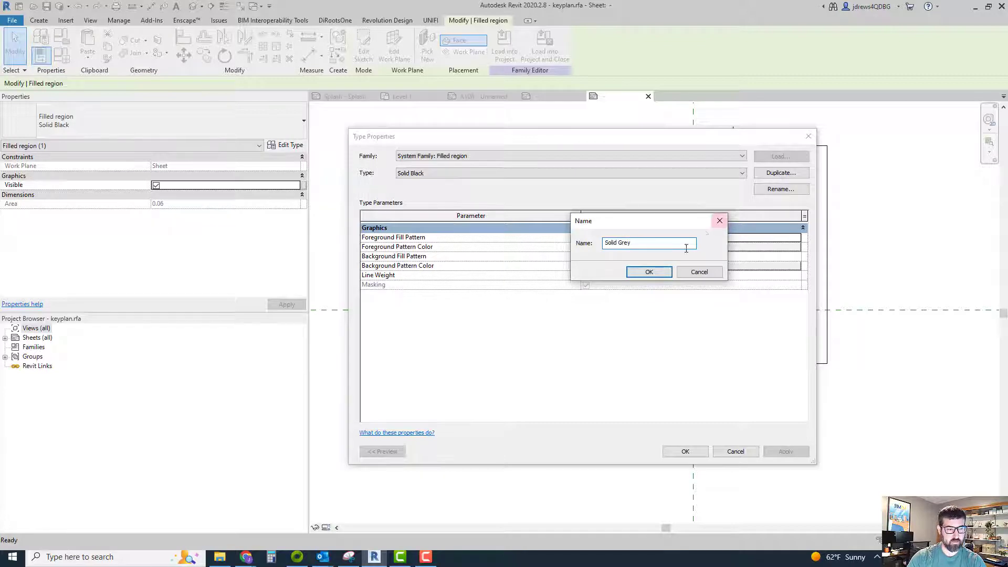
left_click(648, 272)
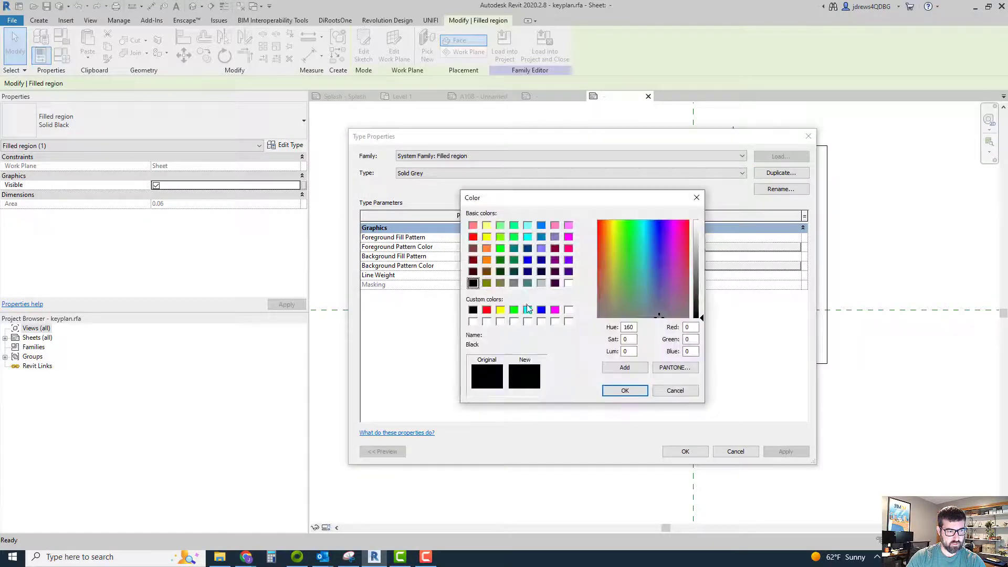
left_click(624, 390)
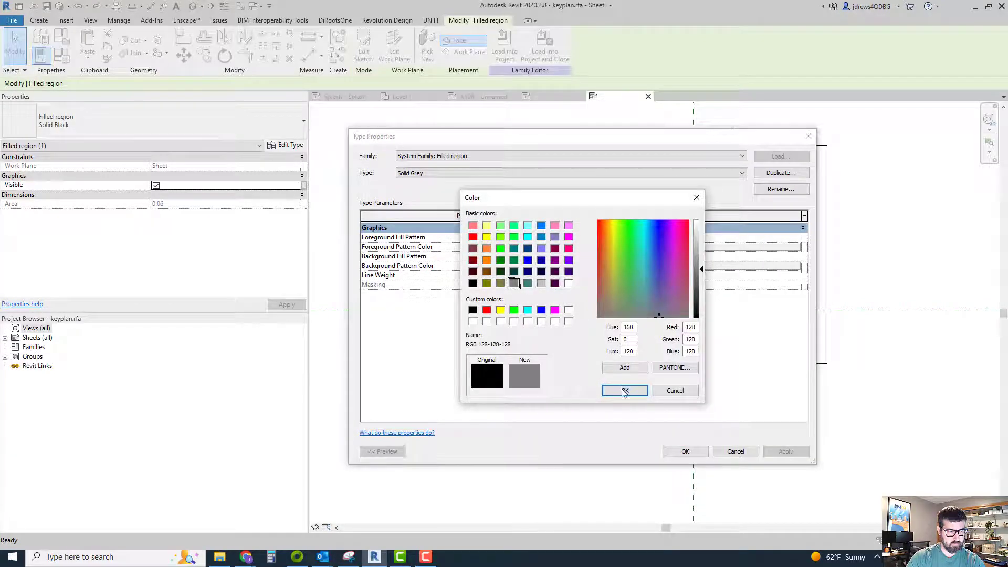
left_click(624, 391)
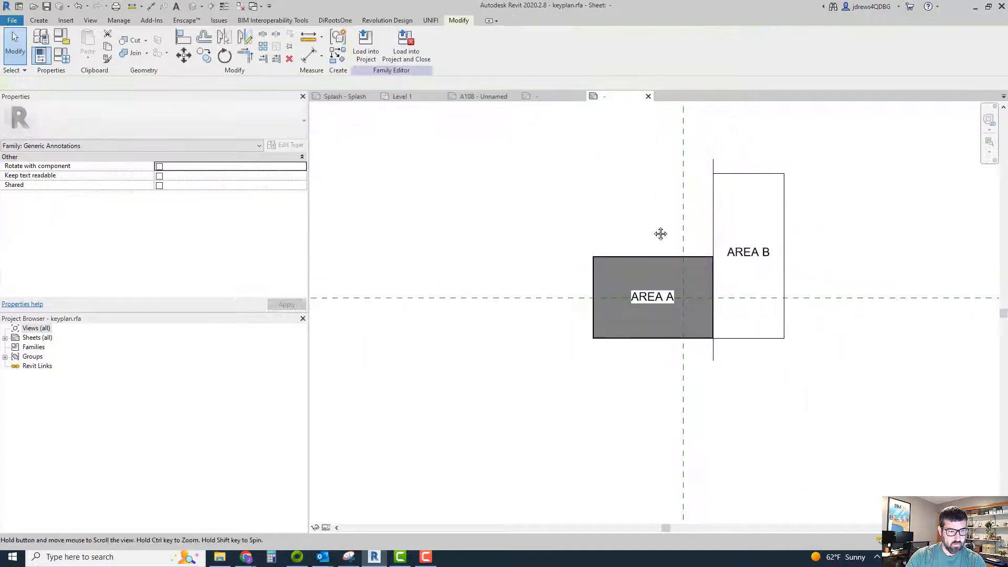
left_click(653, 296)
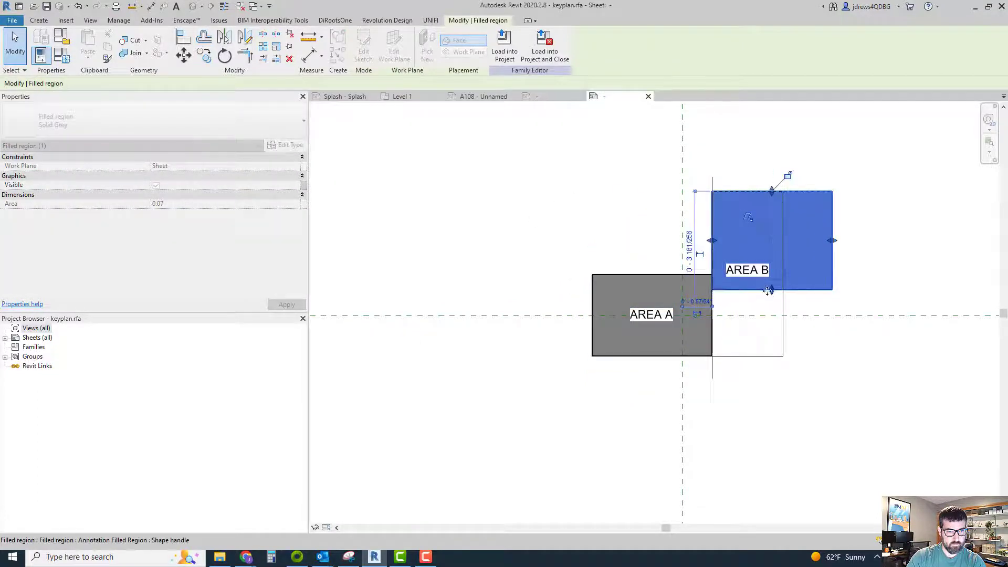
left_click_drag(769, 289, 747, 357)
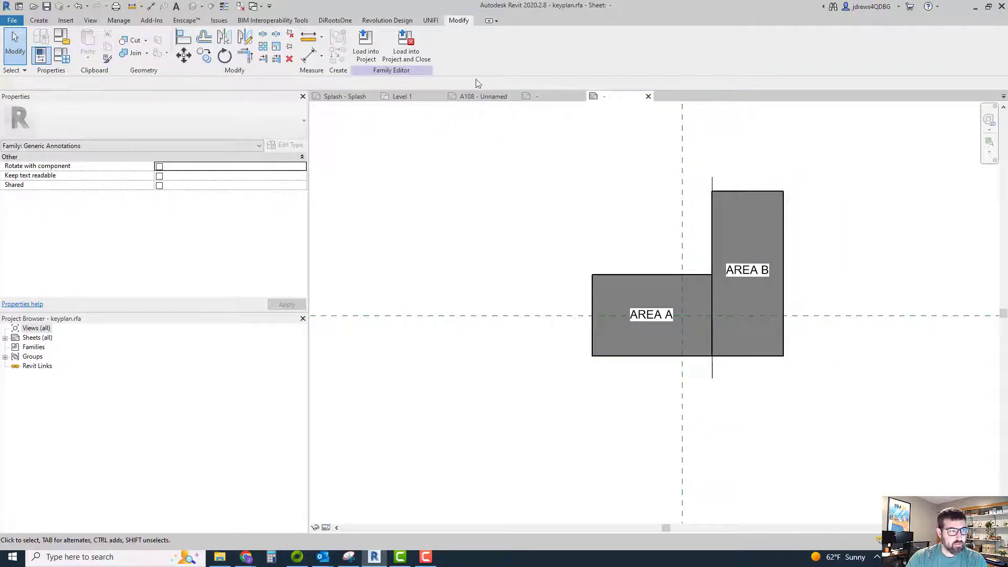
left_click(366, 46)
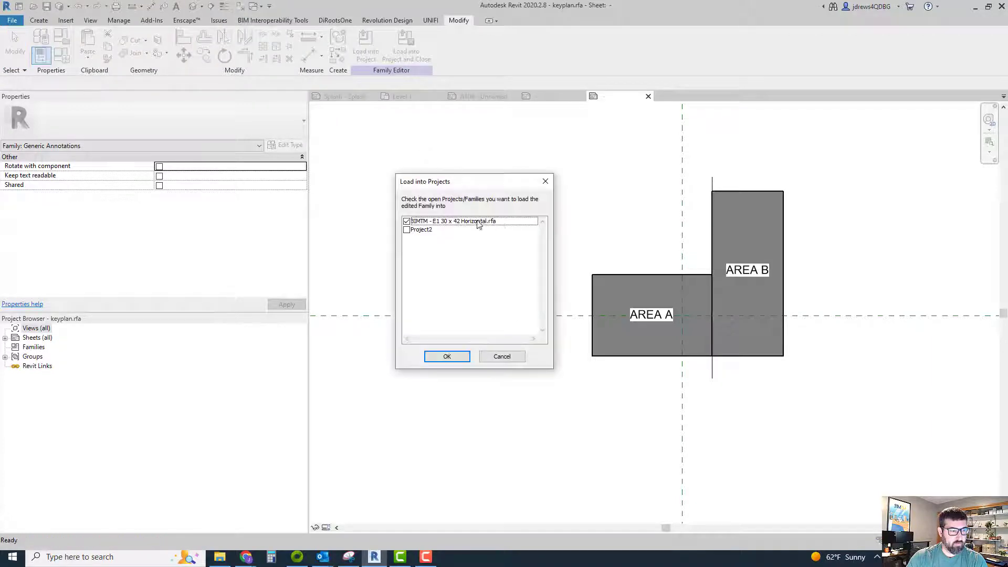
left_click(447, 356)
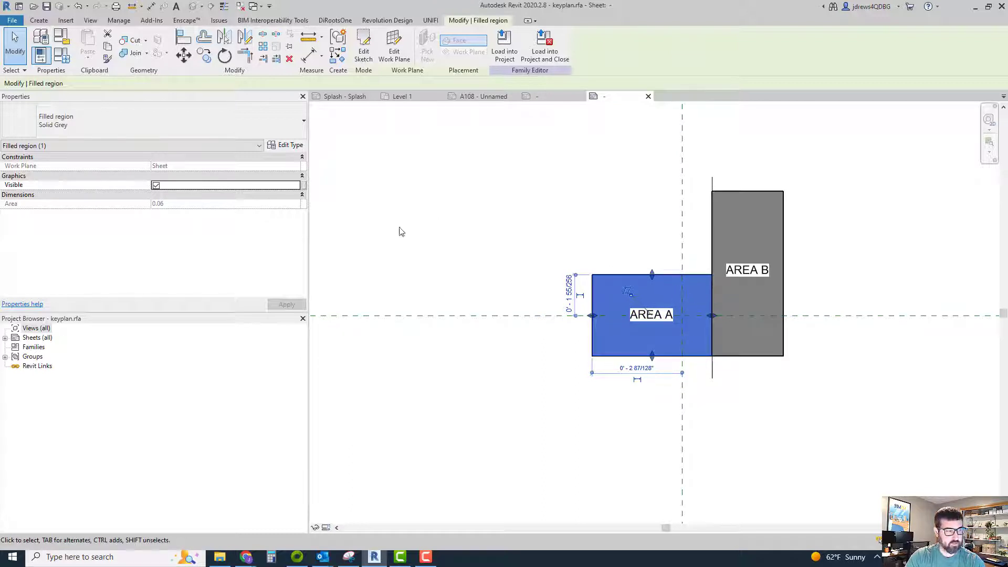
mouse_move(694, 326)
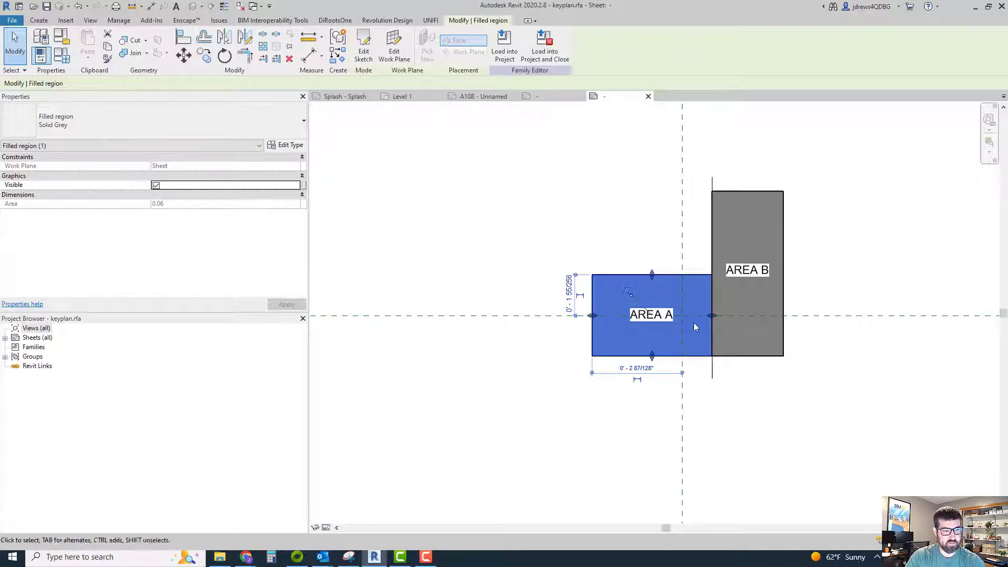
mouse_move(116, 189)
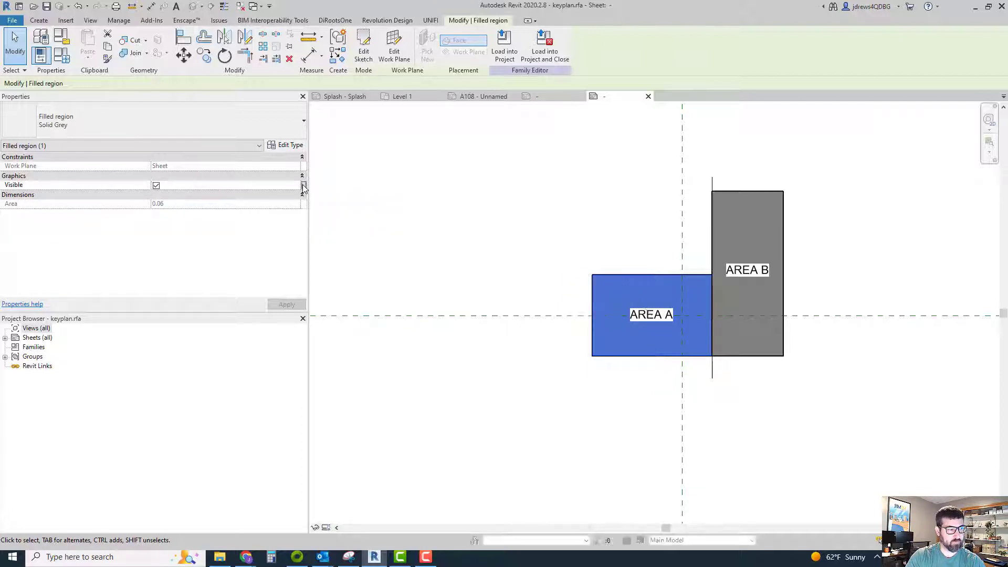
- Link the Area A region's visibility to a new yes/no instance parameter named Area A
left_click(302, 186)
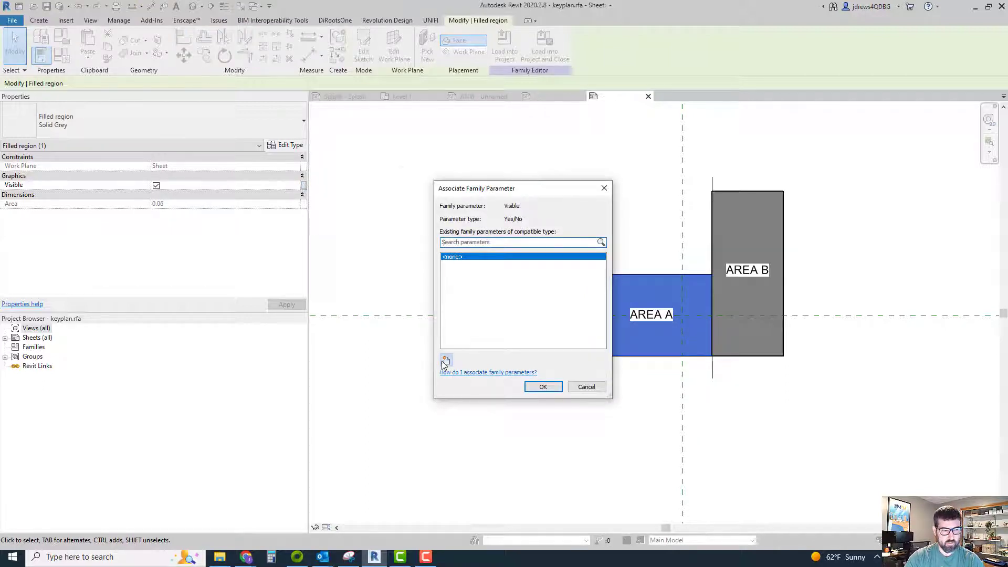
left_click(445, 360)
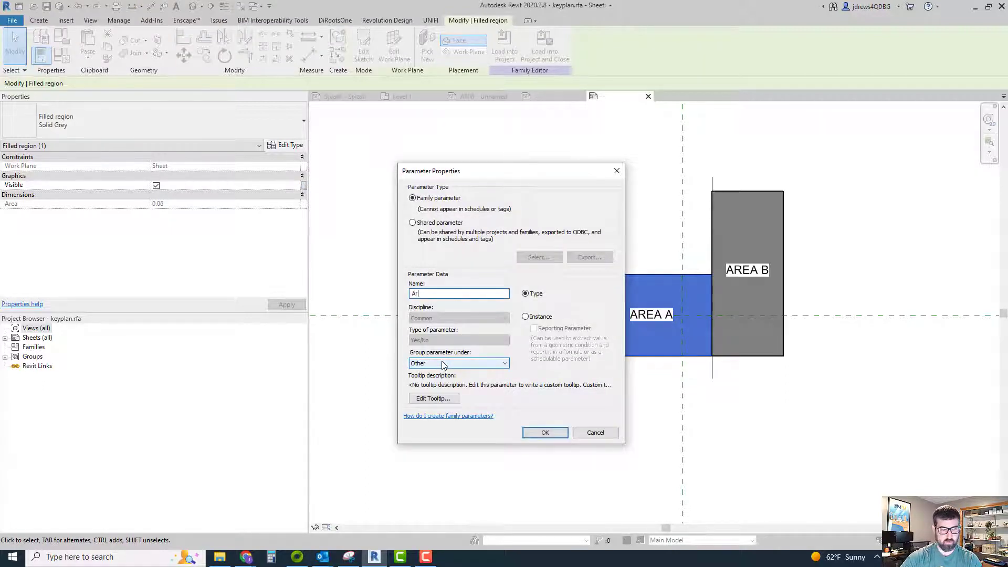
type("rea A")
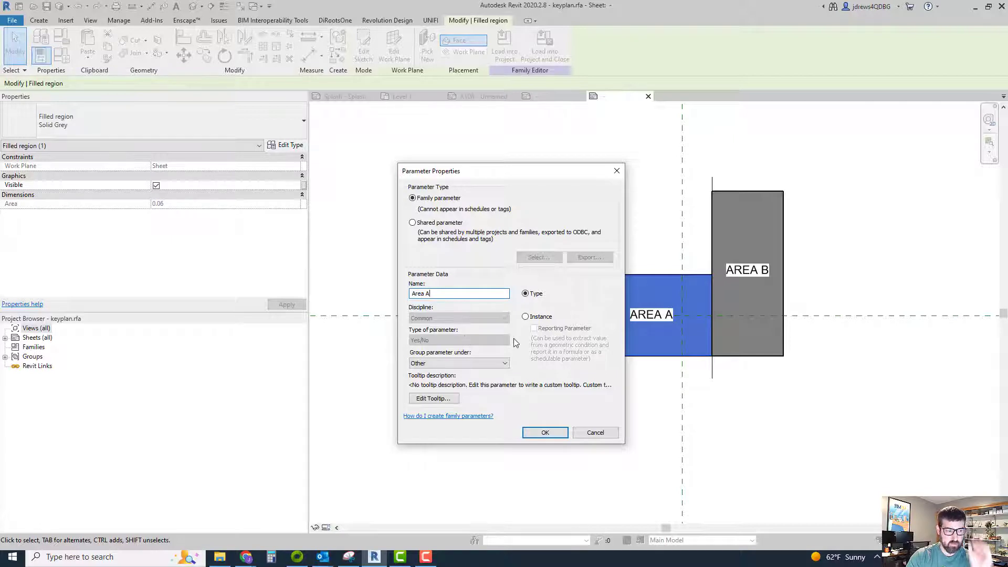
left_click(526, 316)
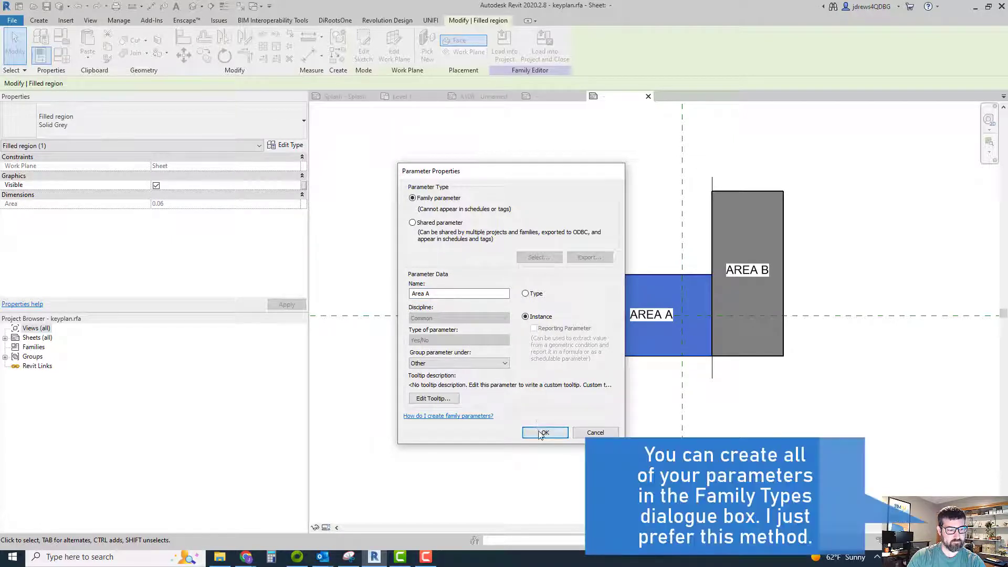
left_click(544, 432)
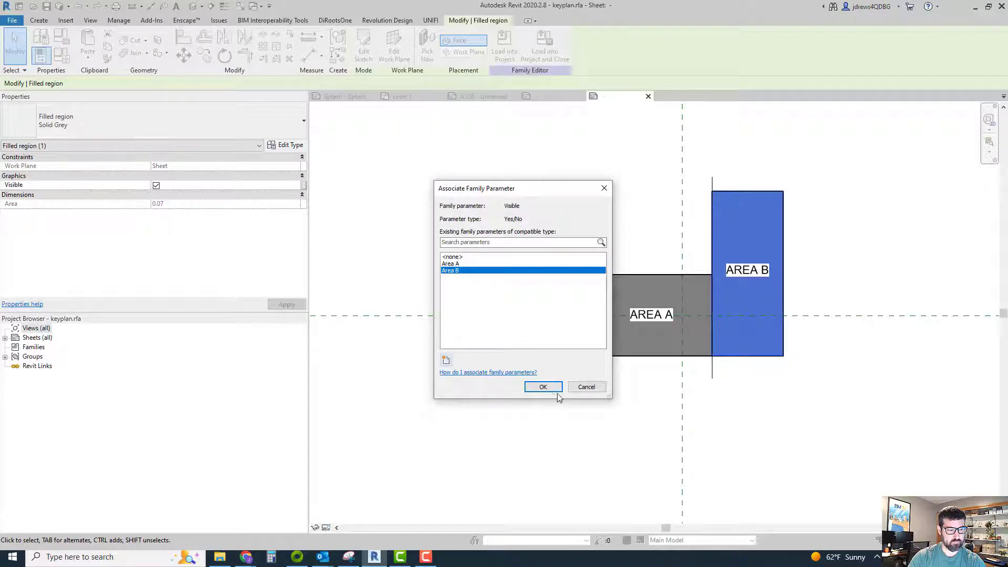
- Link Area B visibility, then load the keyplan into the E1 30 x 42 title block, overwriting the old one
left_click(542, 386)
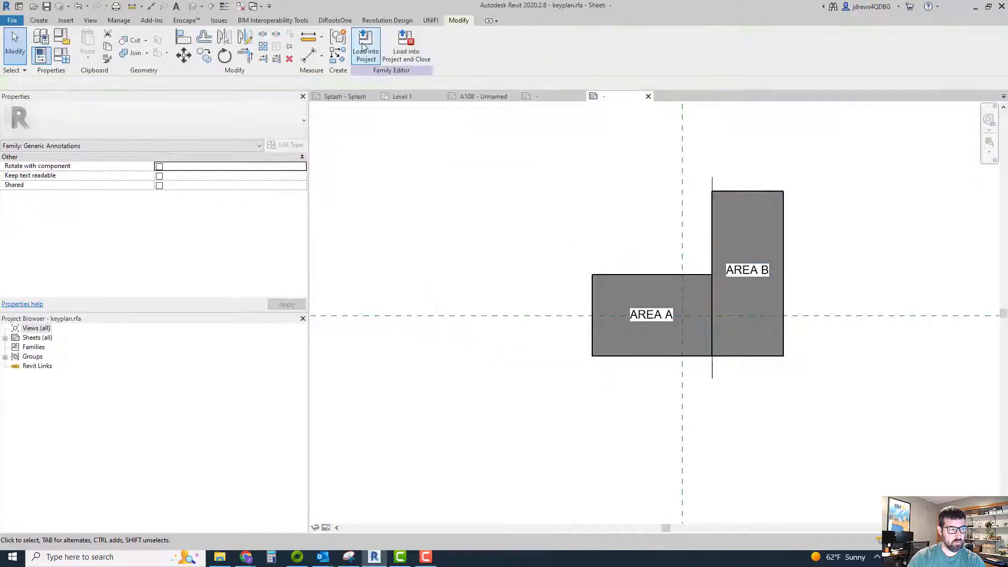
left_click(366, 47)
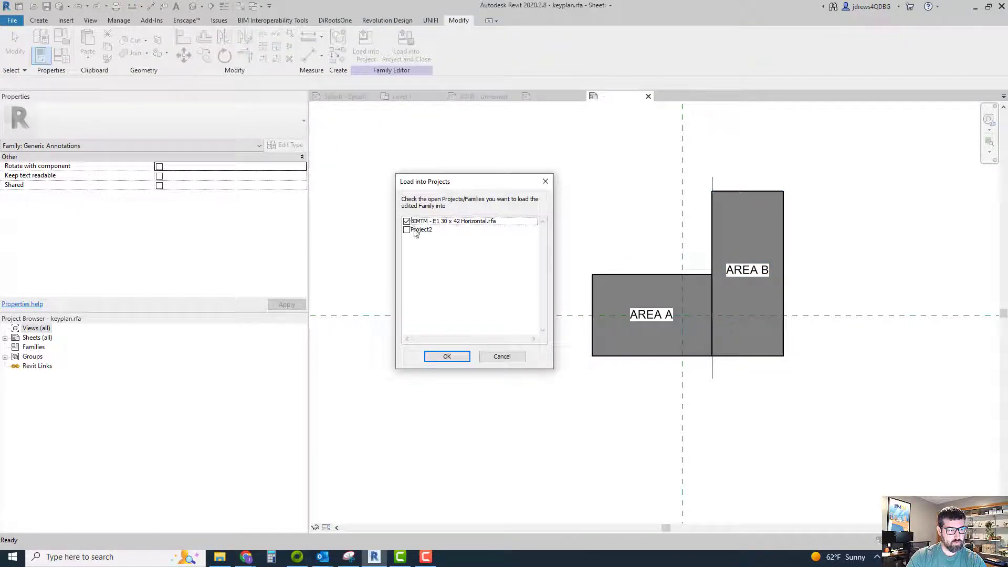
left_click(447, 356)
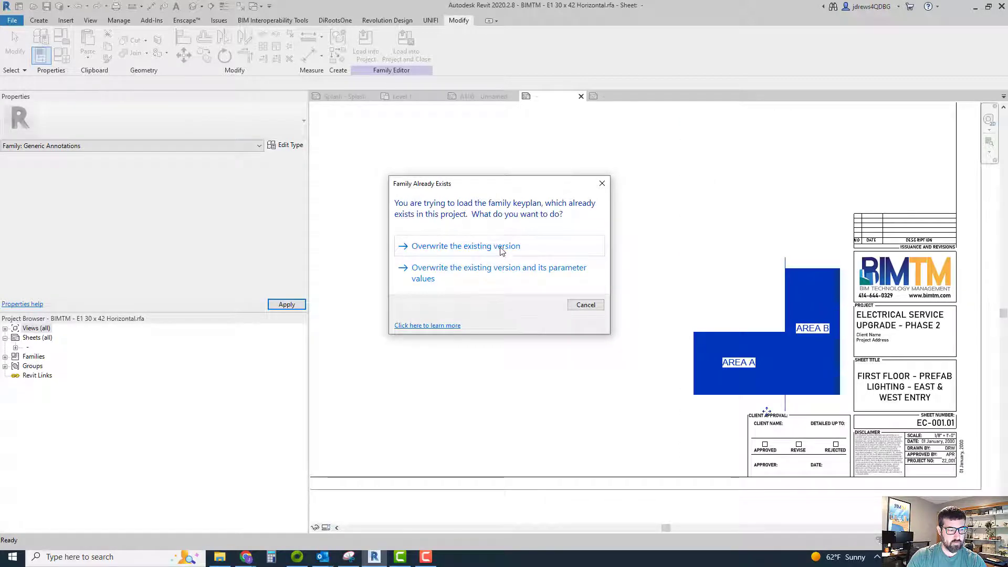
left_click(464, 246)
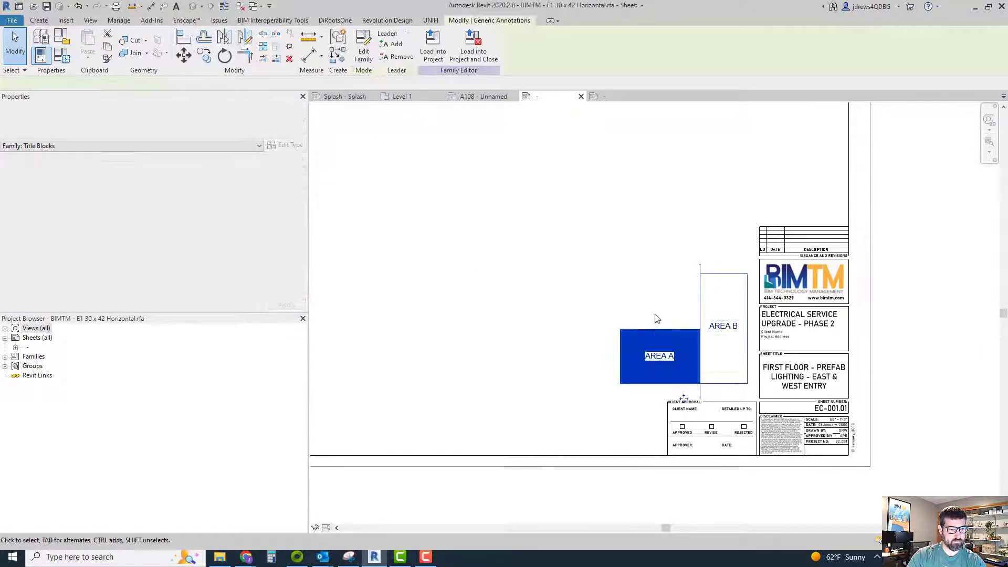
left_click(432, 47)
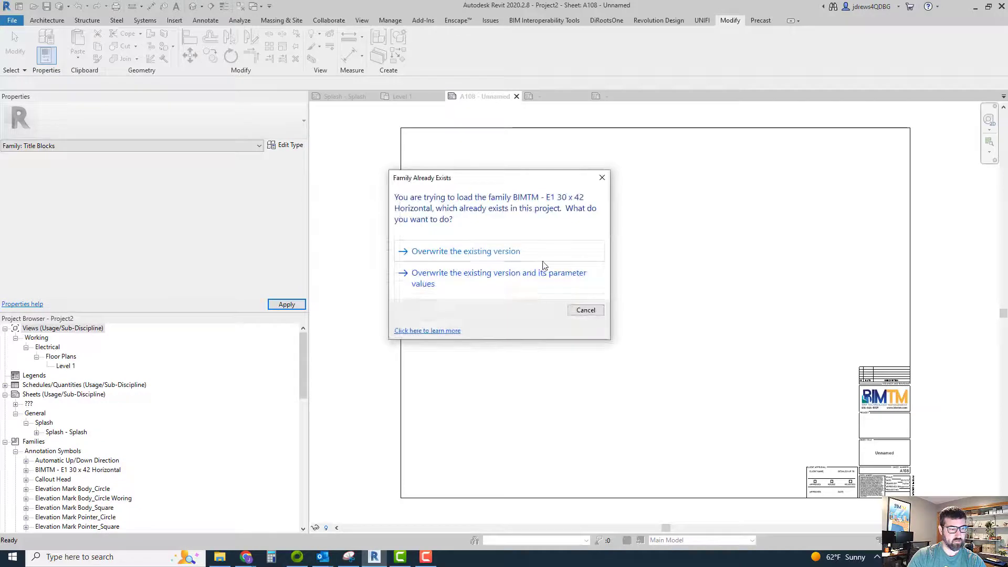
- Overwrite the existing title block in Project2, then go back to the title block family
left_click(464, 251)
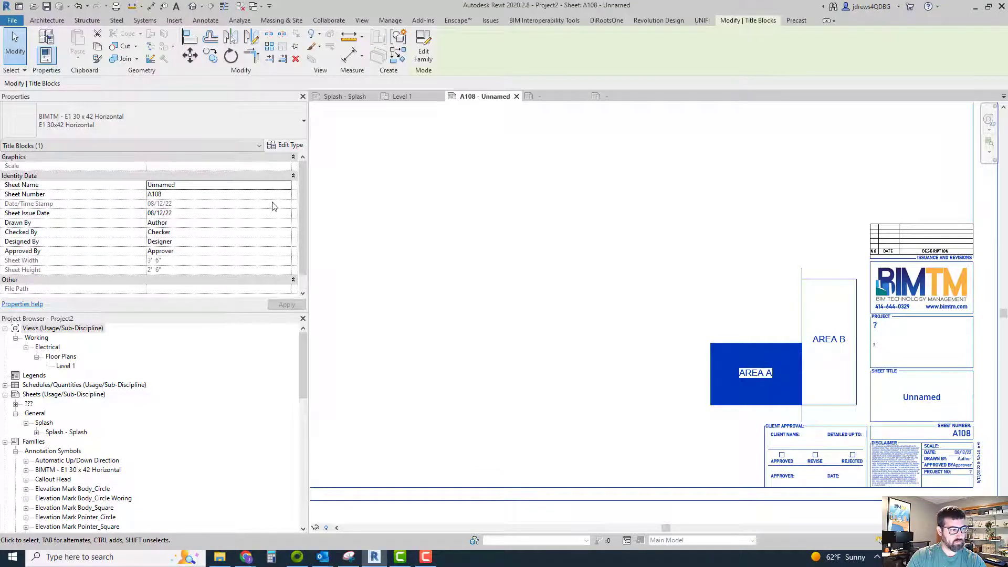
left_click(756, 373)
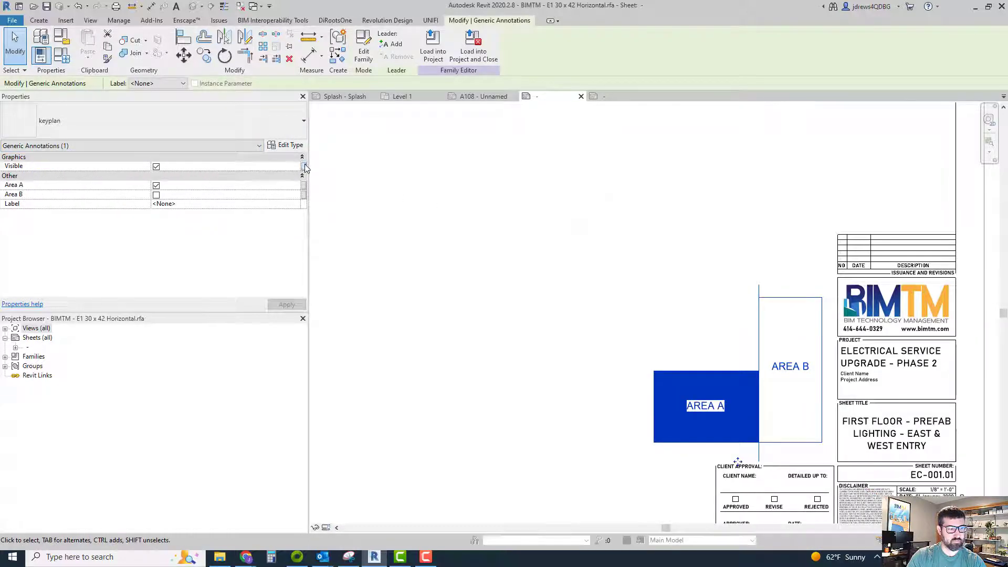
- Link keyplan visibility to a new 'Keyplan' parameter and reload the title block into Project2
left_click(303, 166)
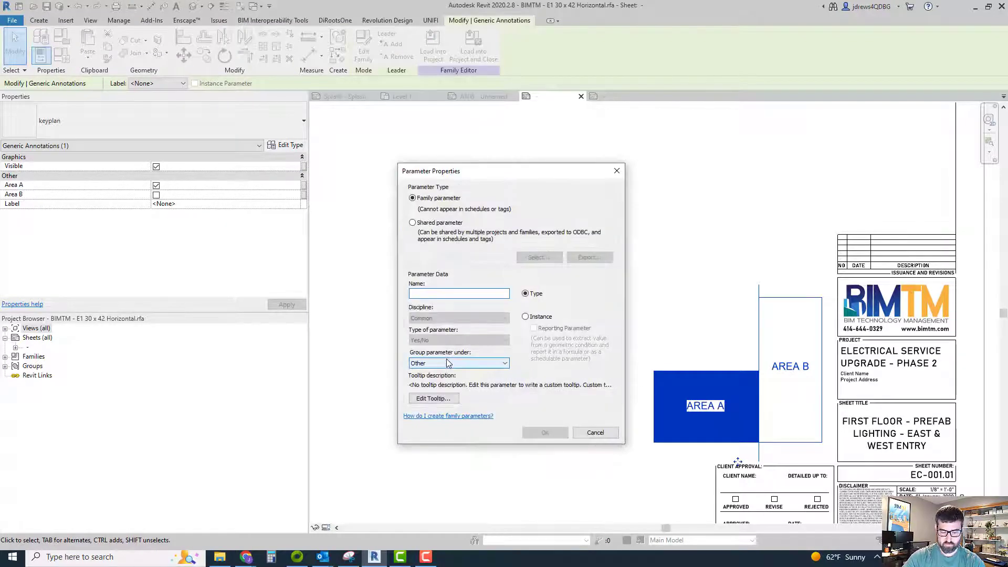
type("Keyplan")
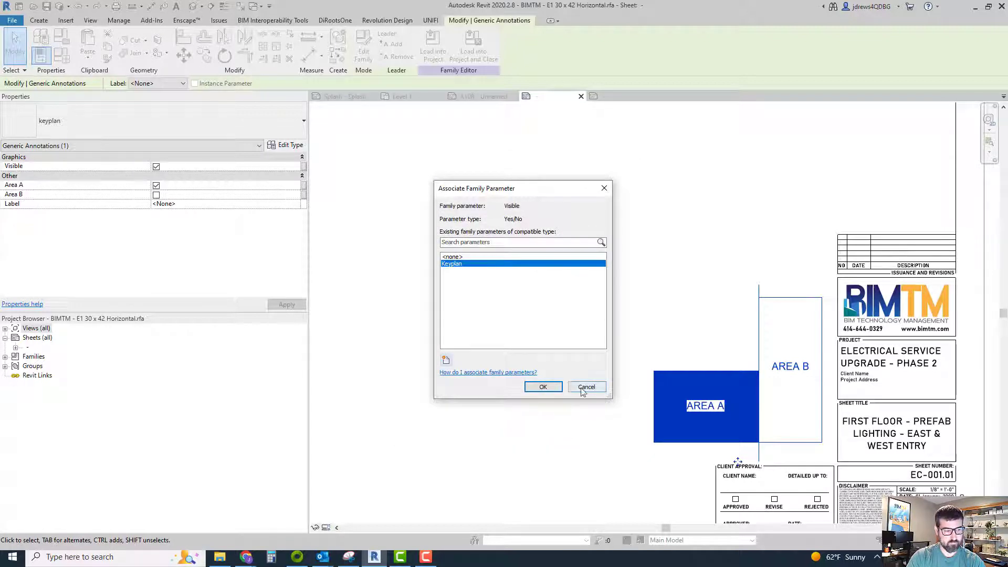
left_click(586, 386)
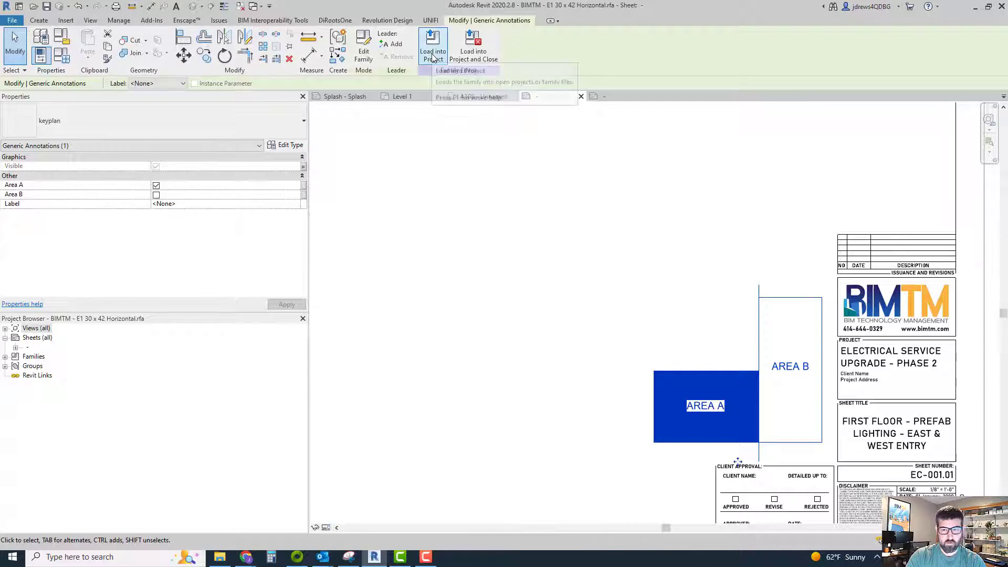
left_click(433, 52)
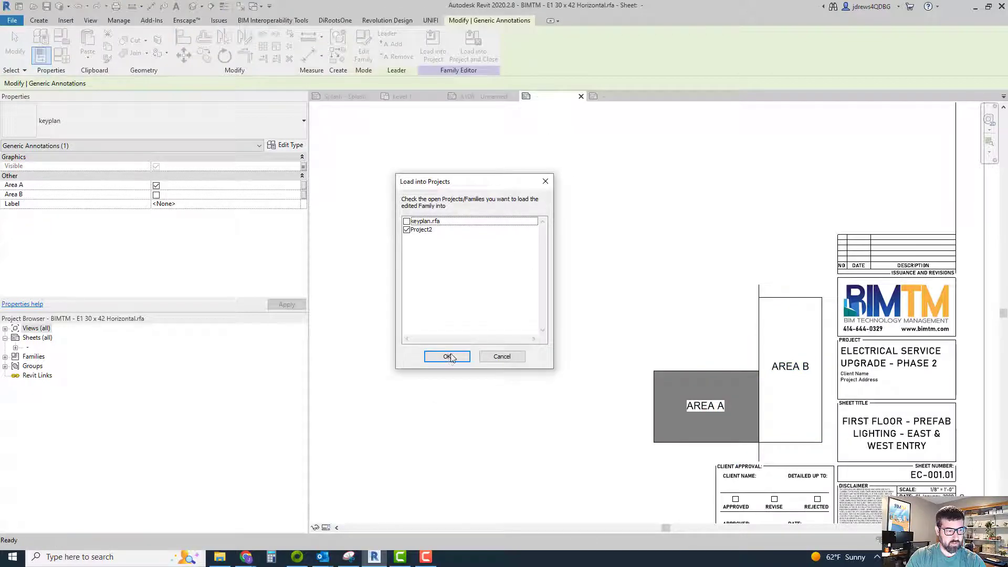
left_click(447, 358)
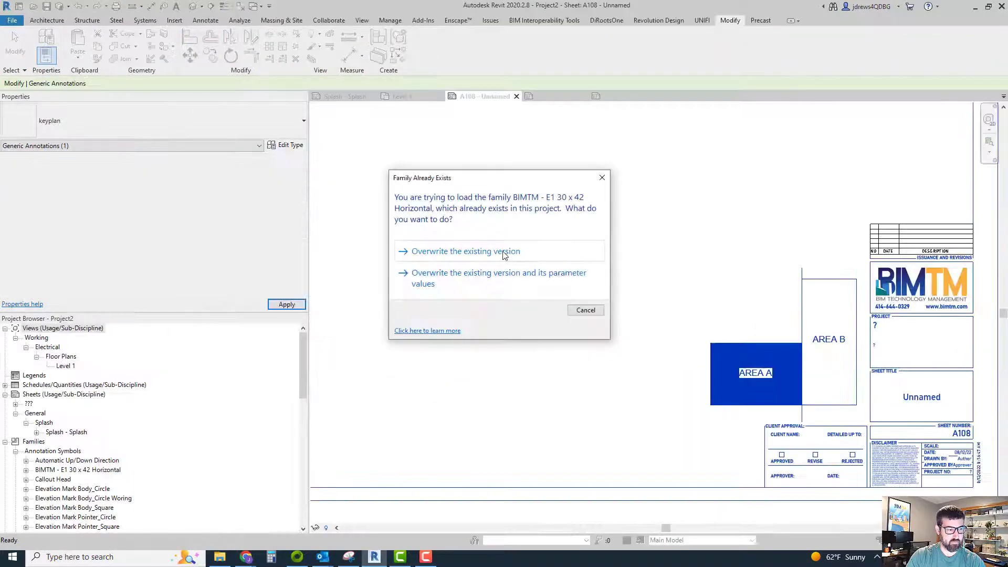
left_click(465, 251)
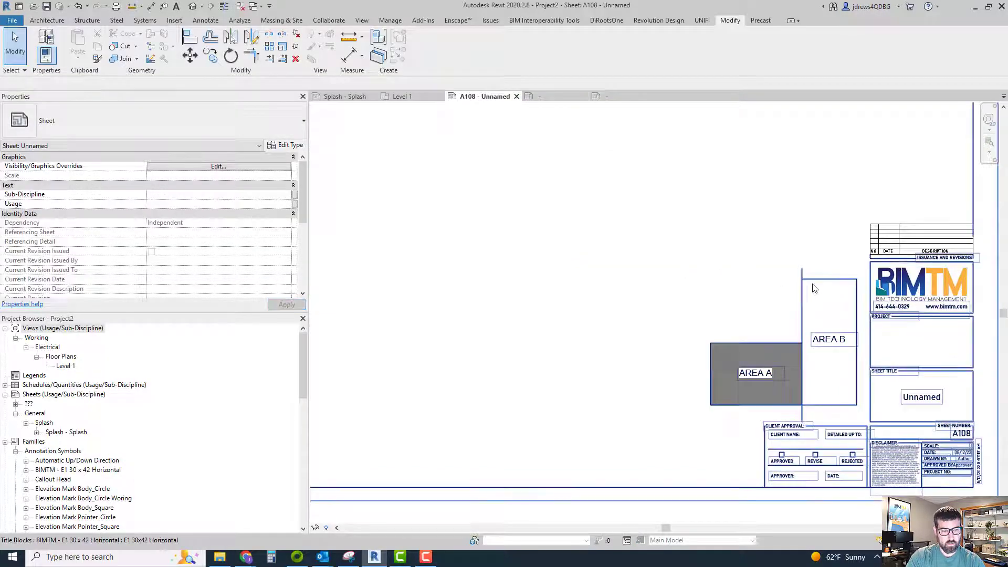
left_click(755, 373)
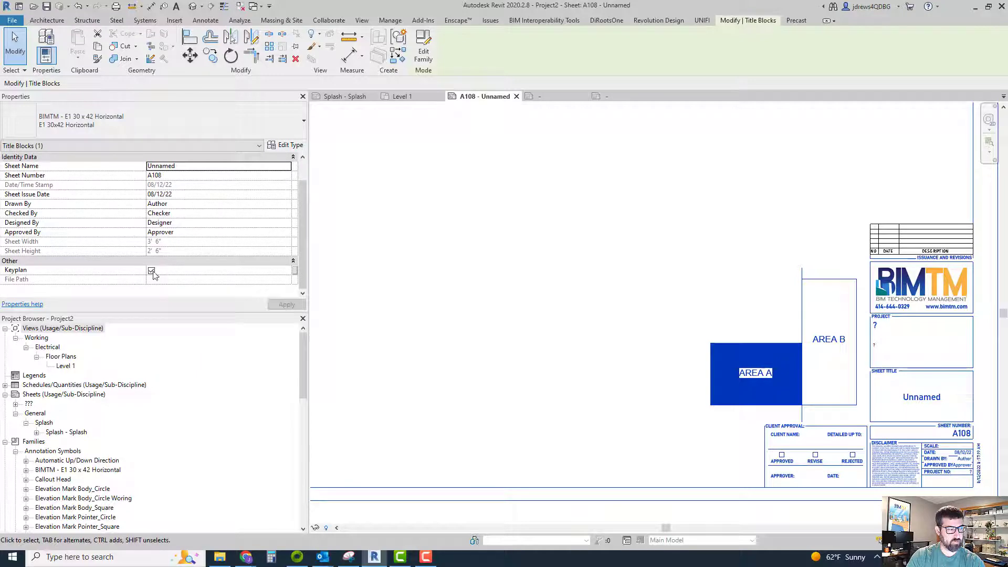
- Uncheck the title block's Keyplan parameter on sheet A108 to hide the key plan
left_click(153, 270)
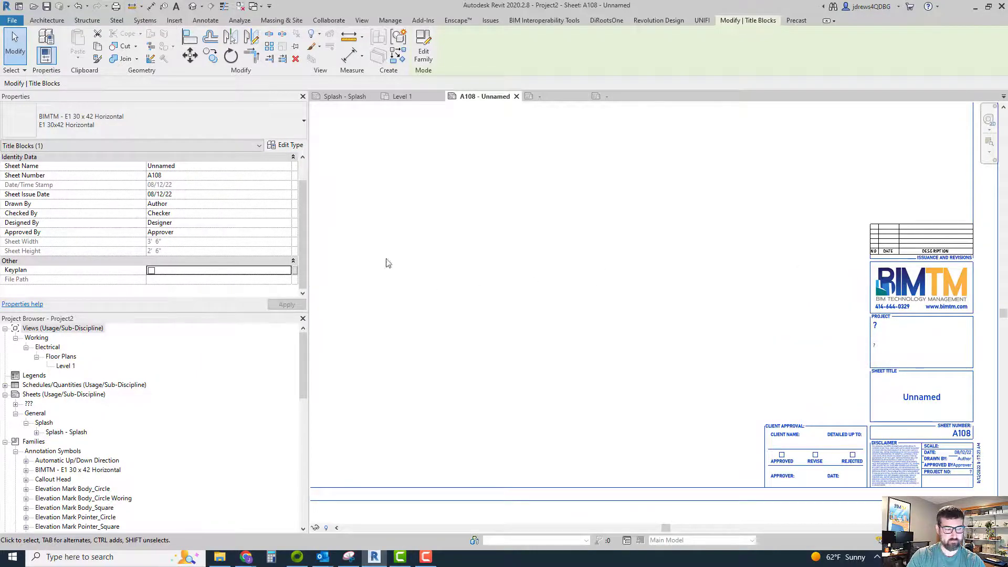
left_click(152, 269)
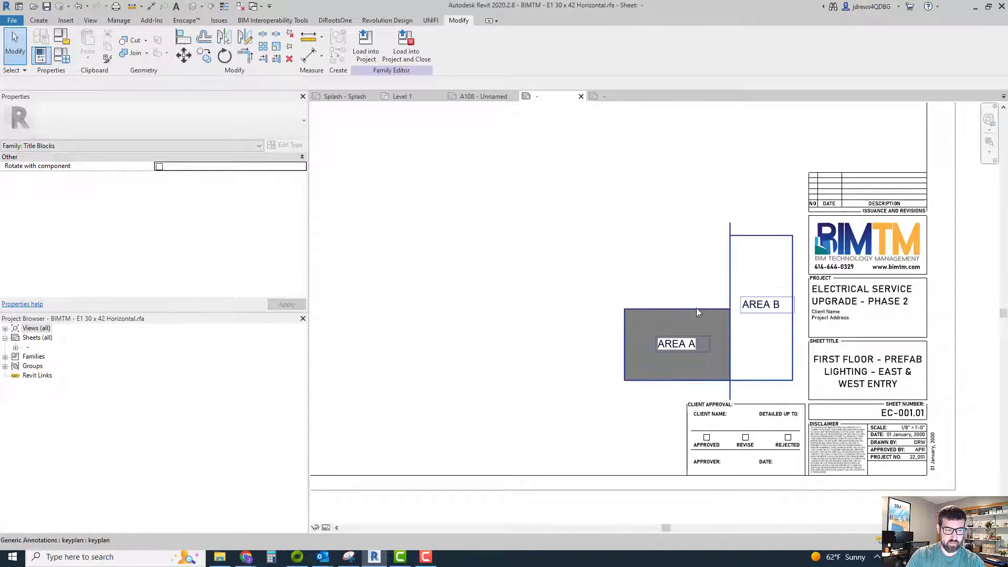
- Select the keyplan and link its Area A and Area B toggles to new 'Area A' and 'Area B' parameters
left_click(676, 344)
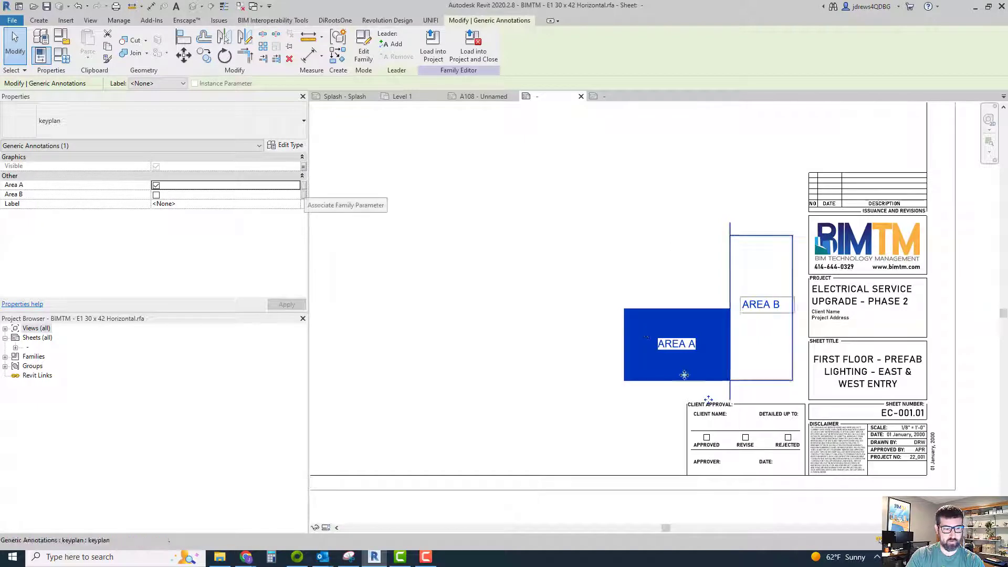
left_click(155, 185)
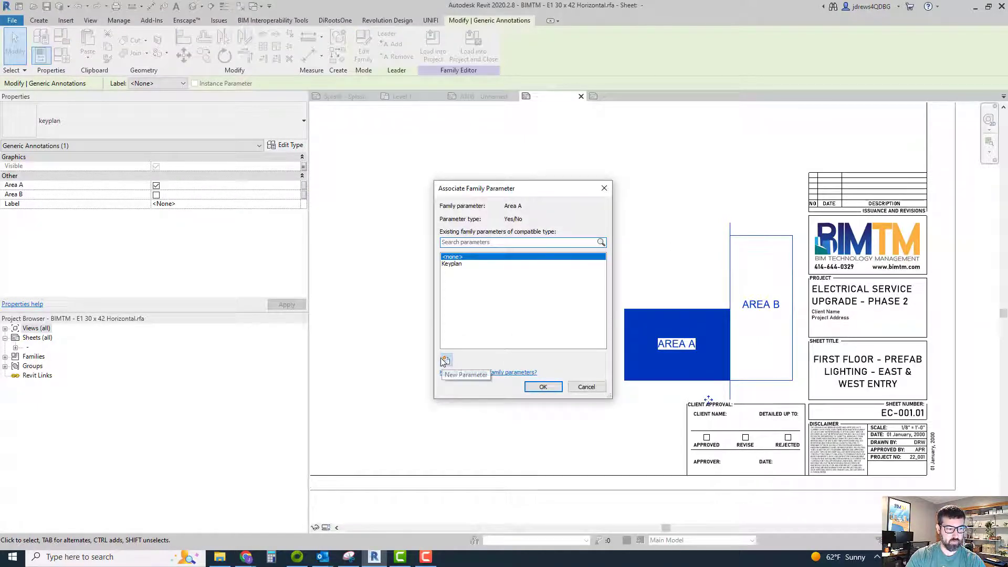
left_click(464, 375)
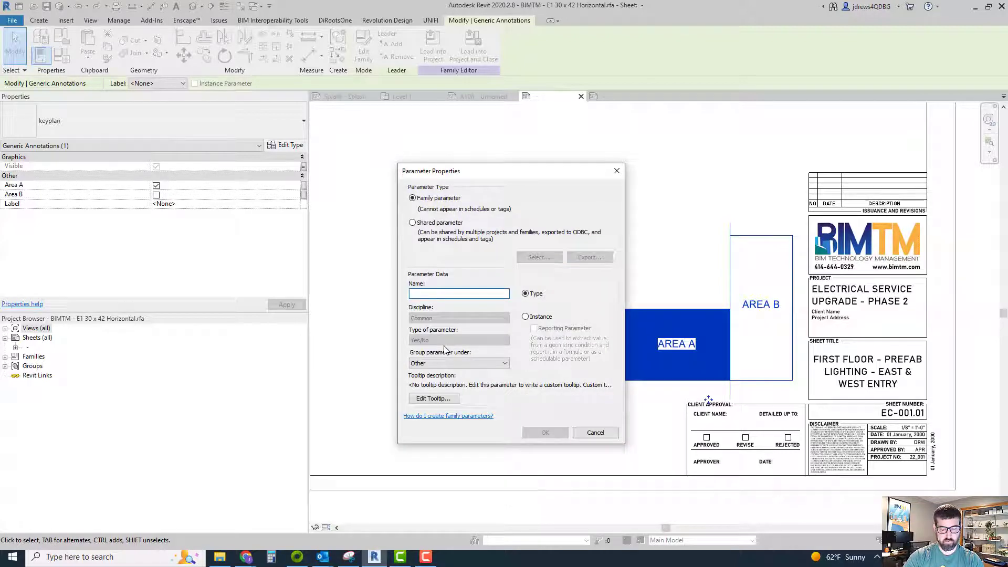
type("A")
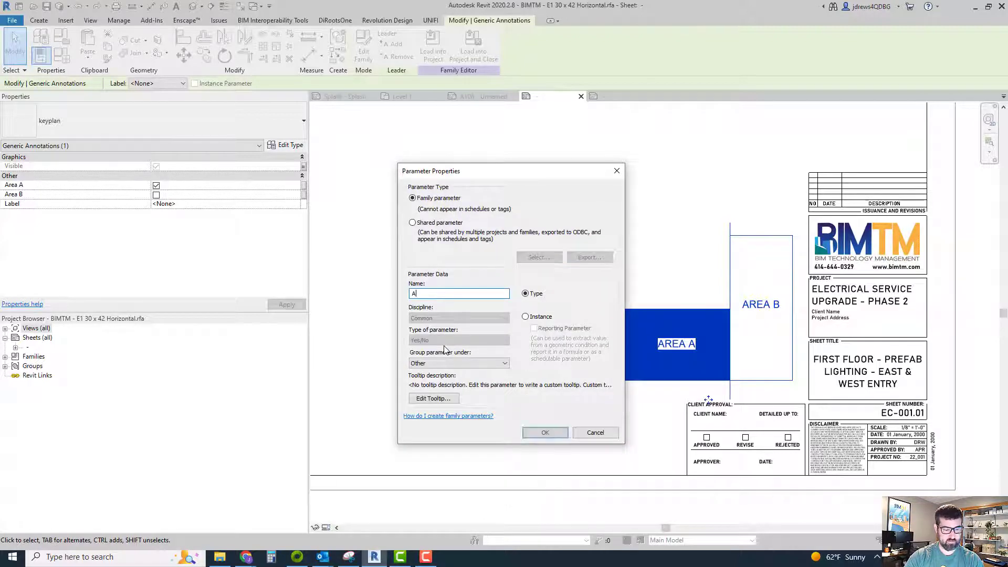
type("rea A")
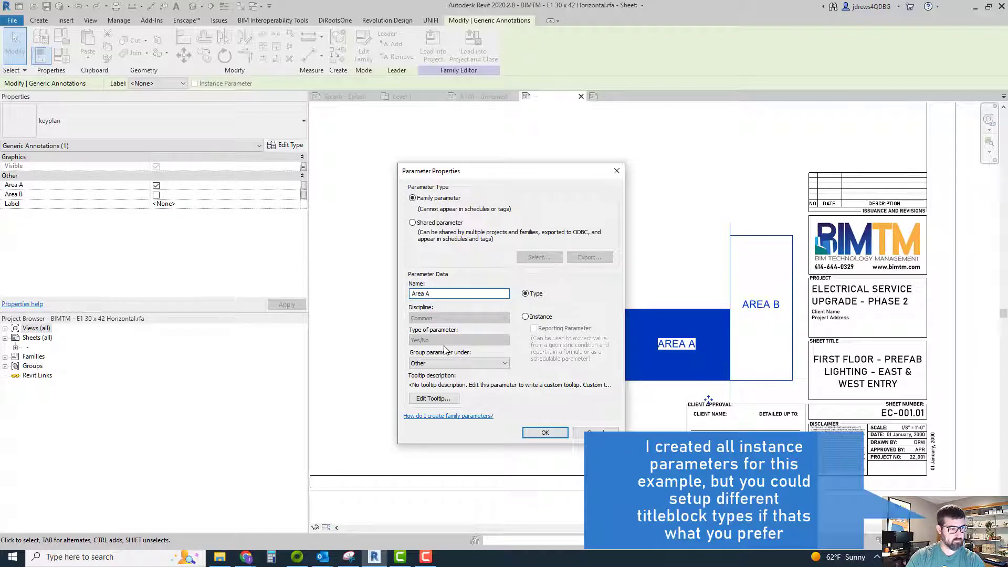
left_click(525, 316)
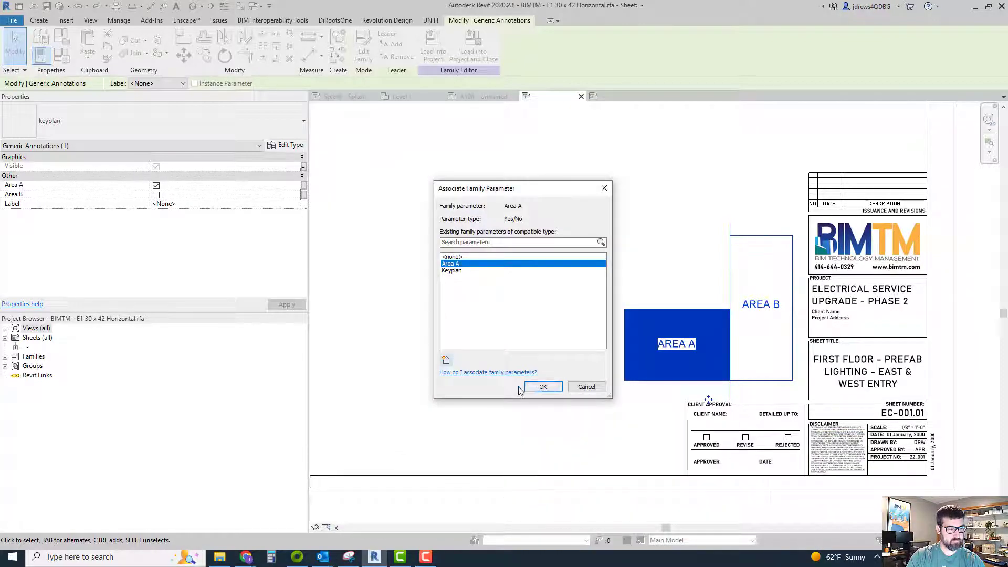
left_click(542, 387)
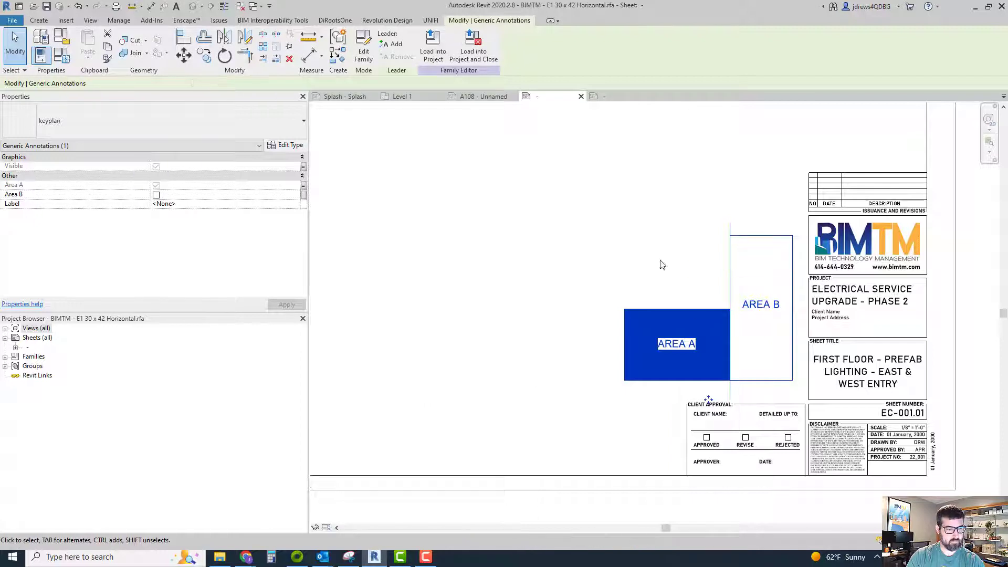
left_click(156, 194)
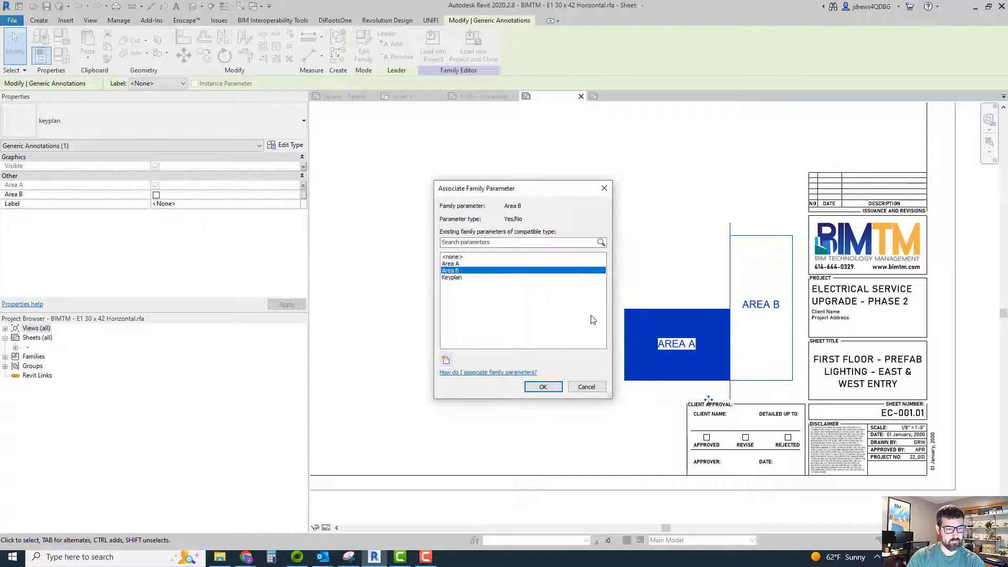
left_click(542, 387)
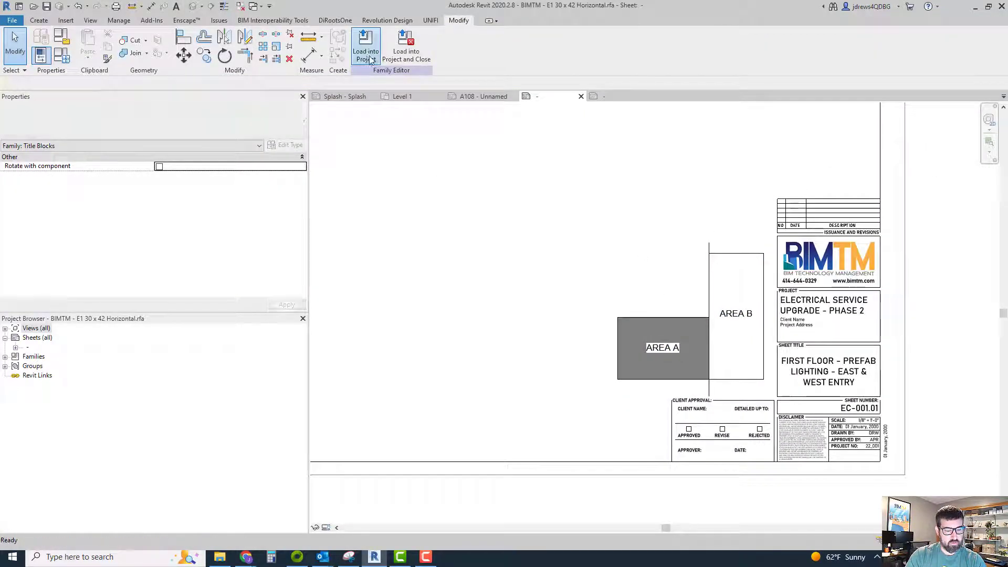
- Reload the title block into Project2, overwriting the existing version so both areas appear shaded
left_click(366, 51)
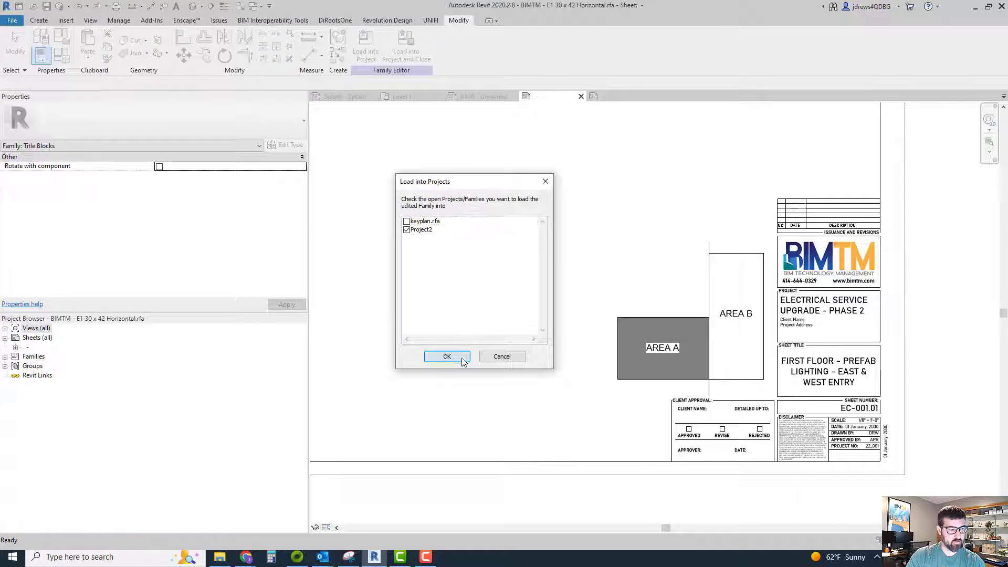
left_click(446, 356)
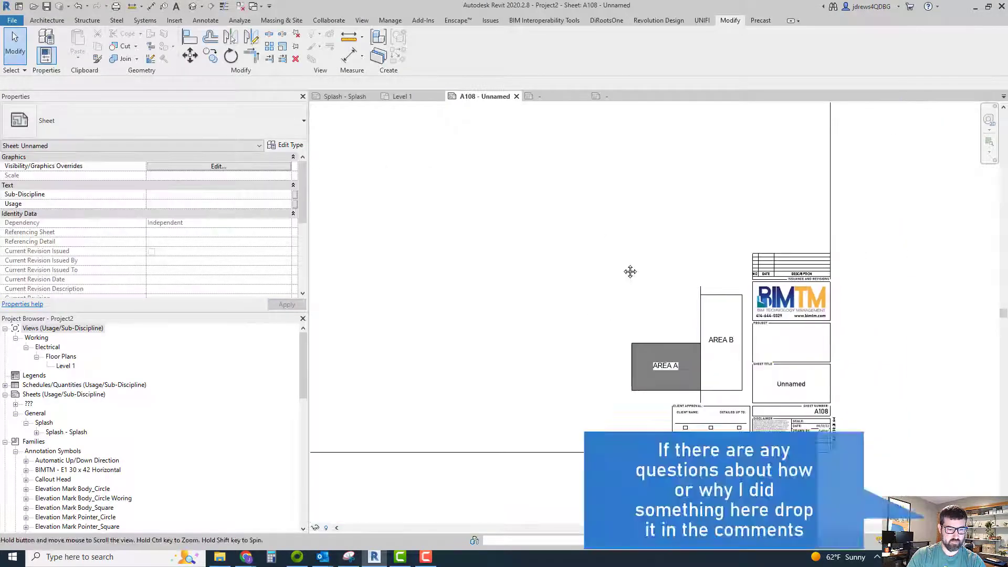
left_click(791, 301)
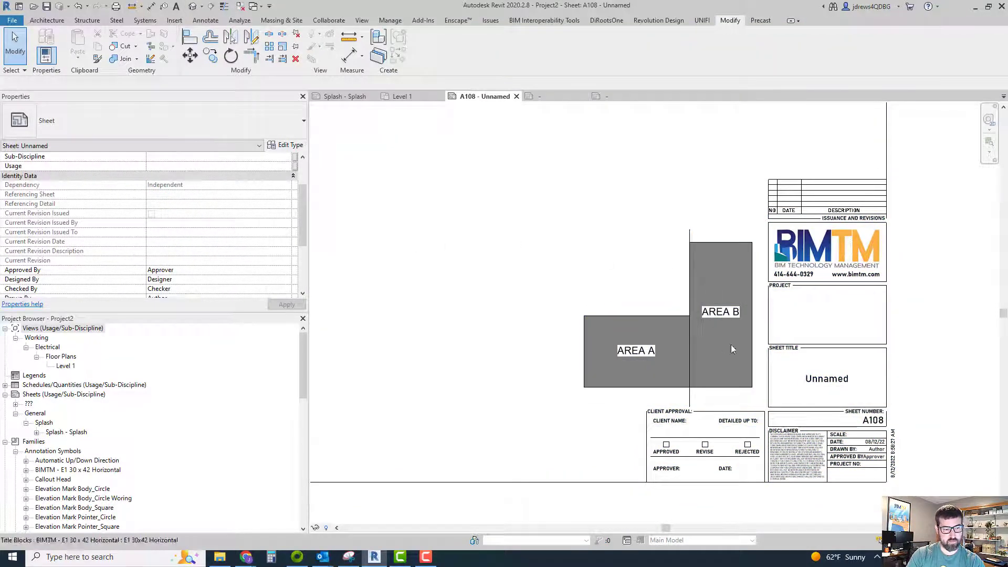
- On sheet A108, clear the title block's Area A option, review the keyplan, then hide it
left_click(720, 312)
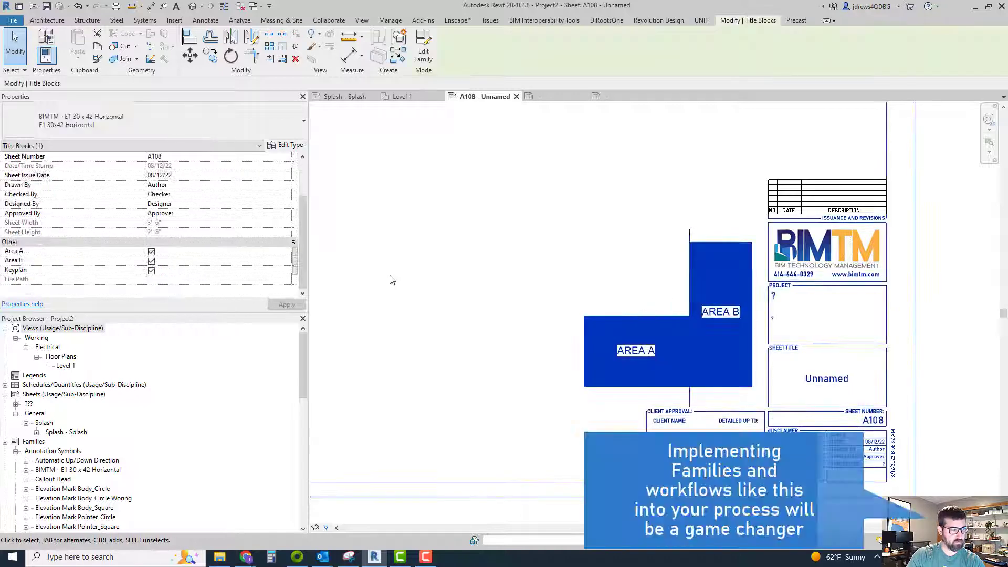
left_click(152, 251)
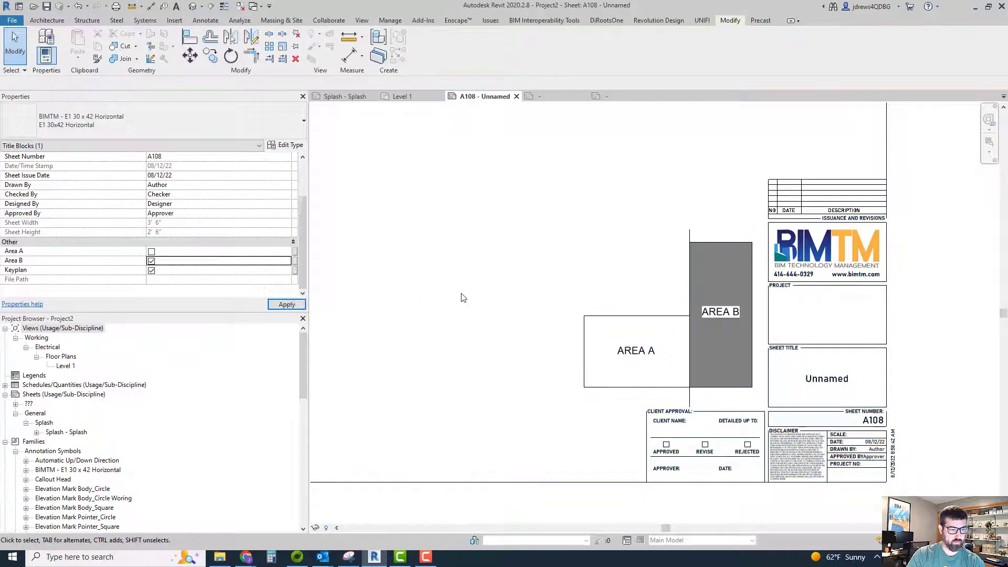
left_click(521, 288)
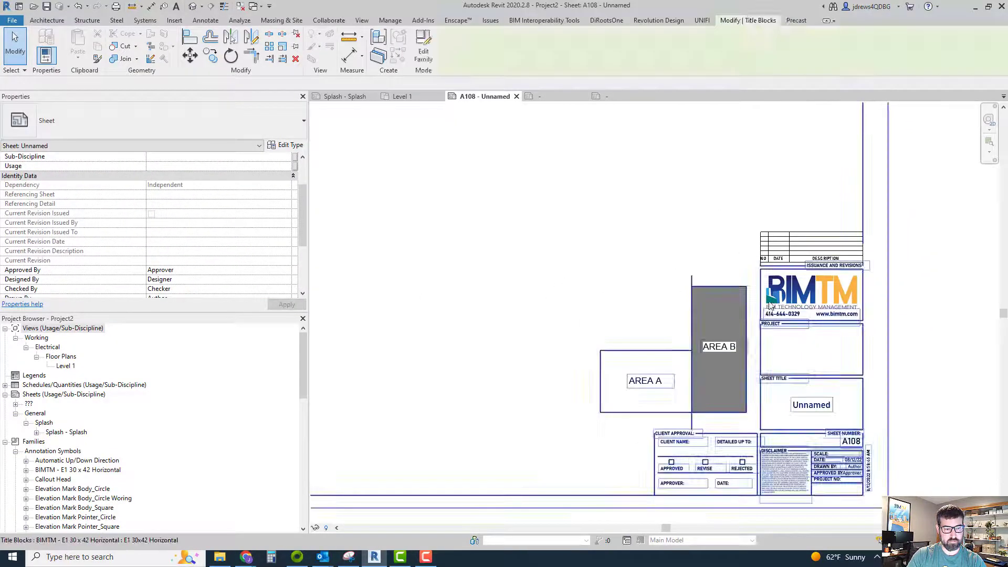
left_click(718, 347)
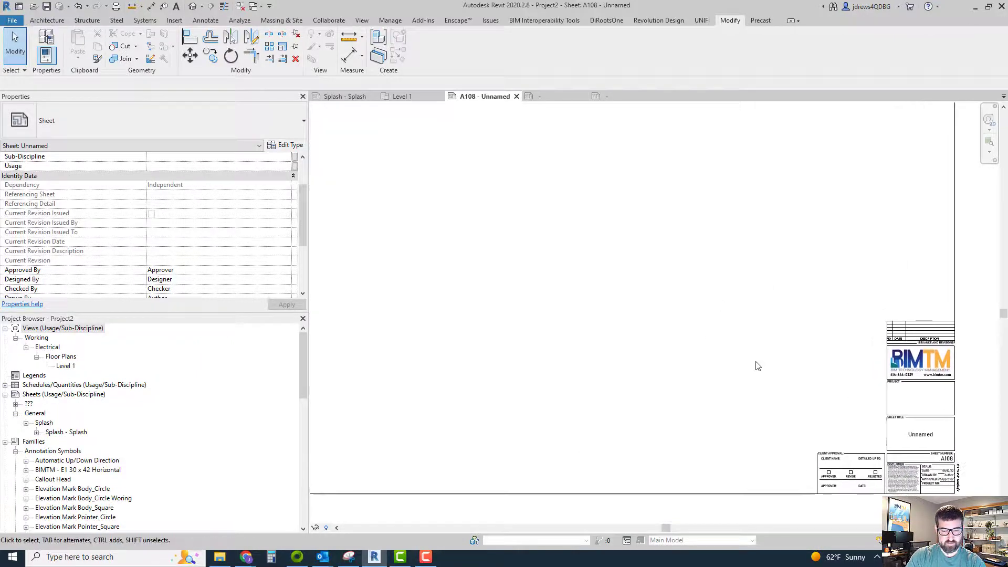
mouse_move(744, 357)
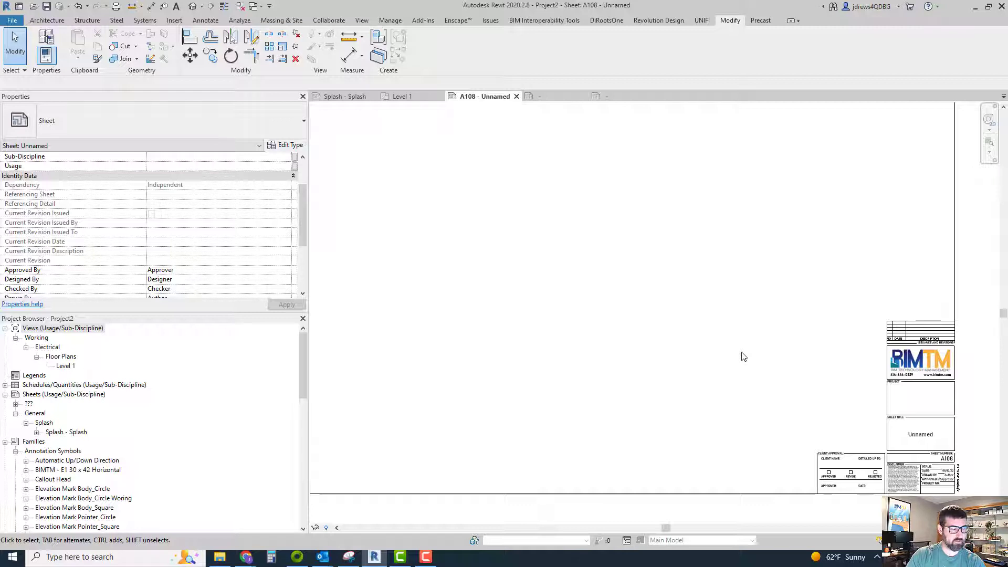